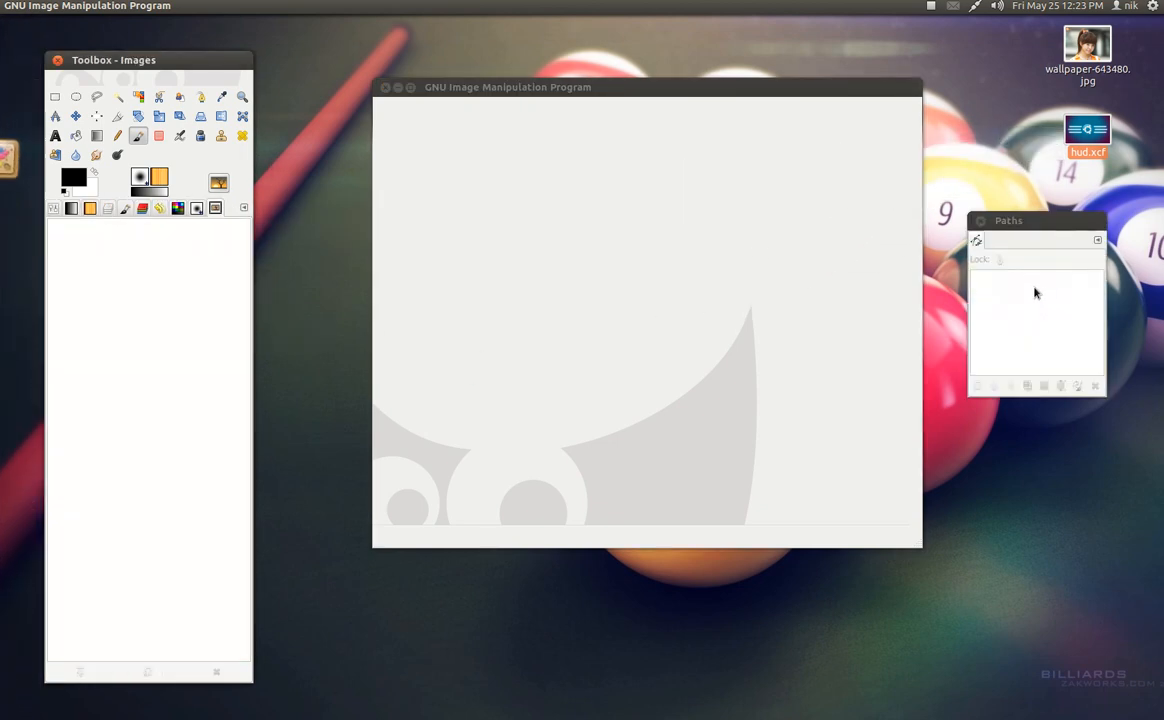
Step: Move the floating Paths dialog up toward the toolbox dock area
left_click_drag(1008, 220, 972, 62)
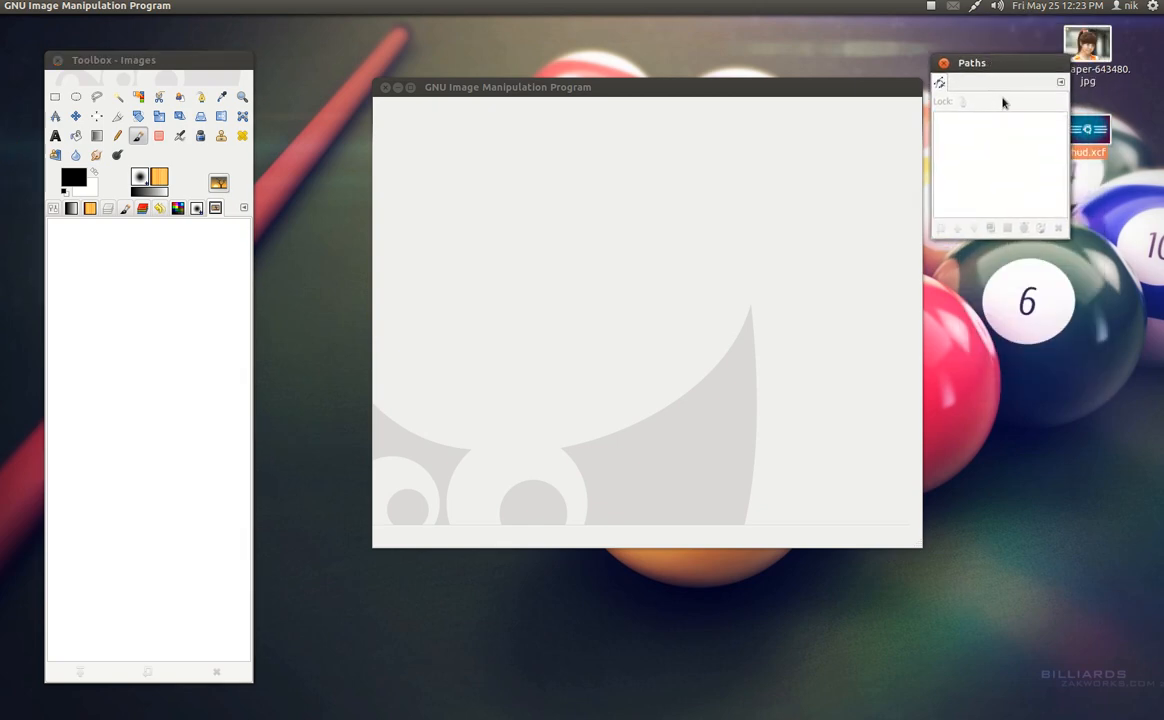
mouse_move(992, 144)
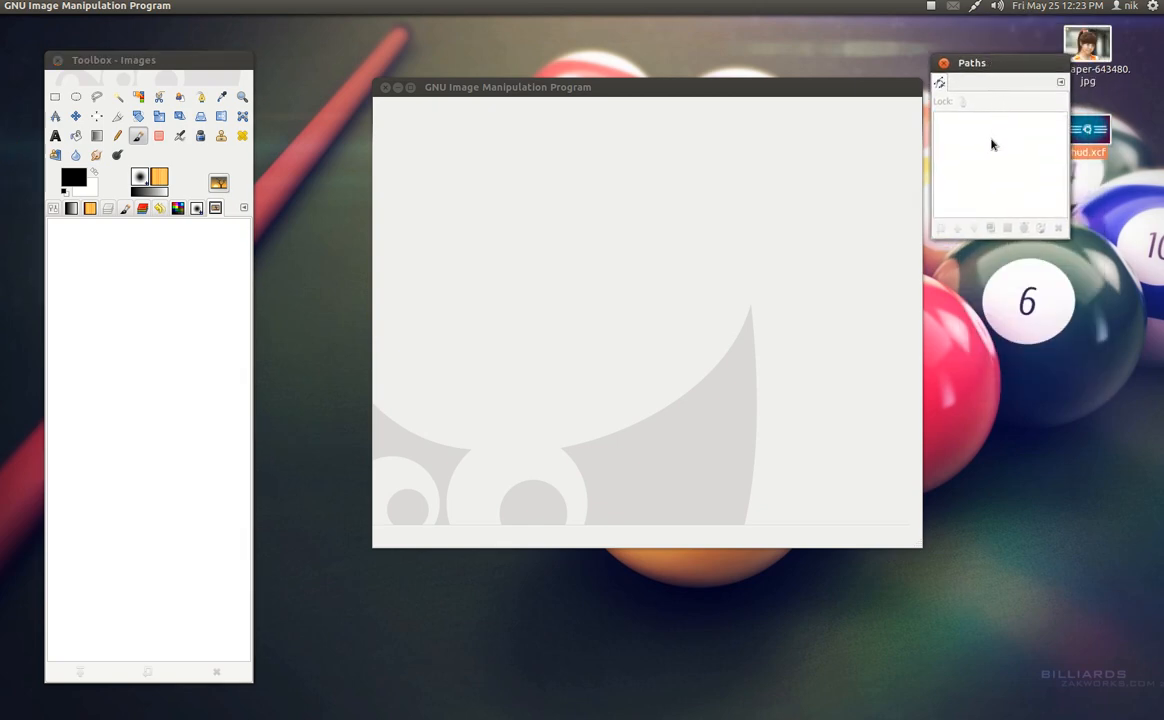
mouse_move(944, 84)
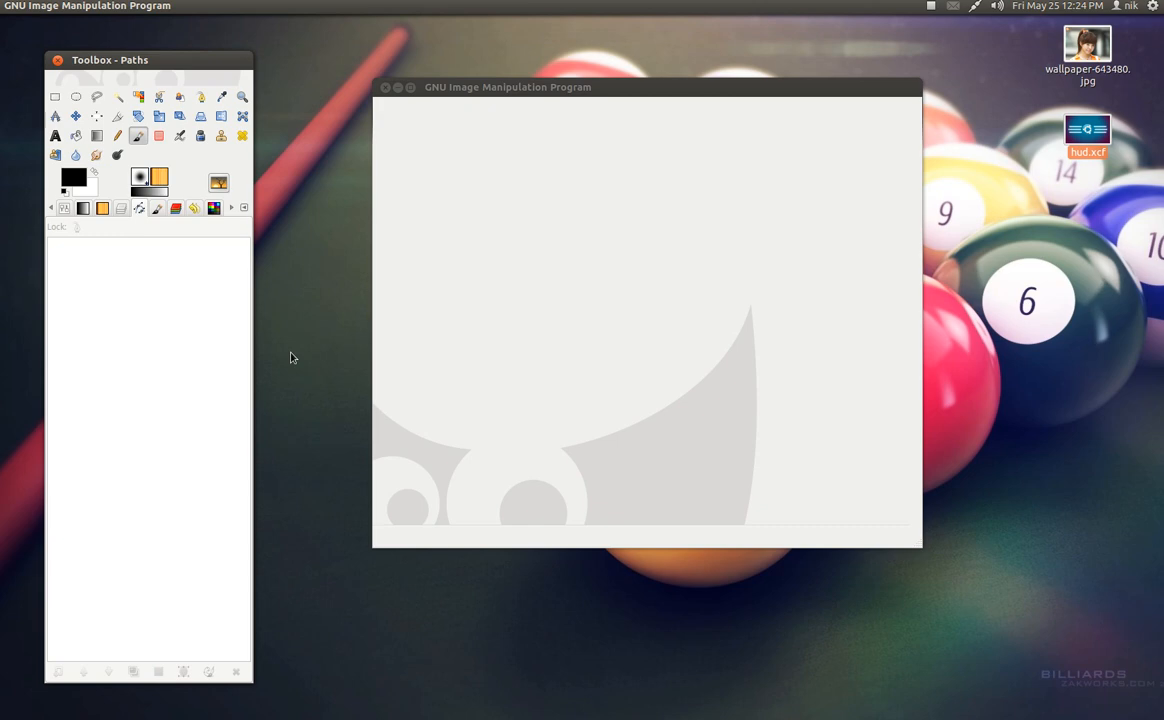
mouse_move(248, 268)
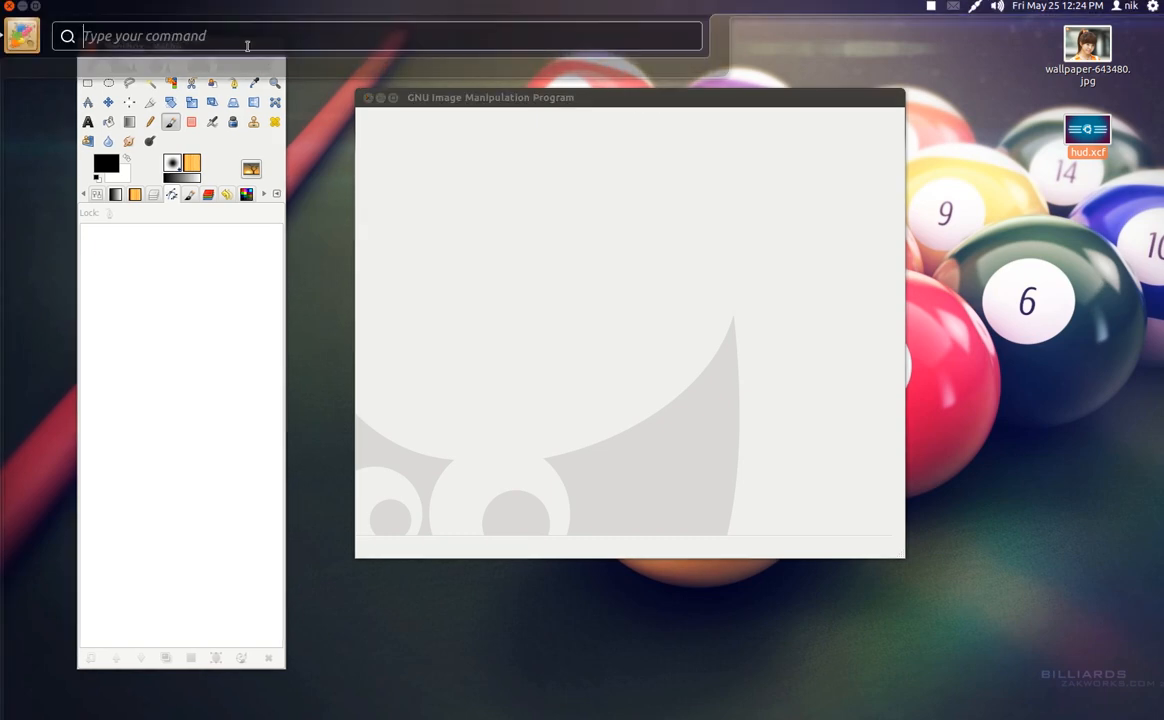
mouse_move(460, 126)
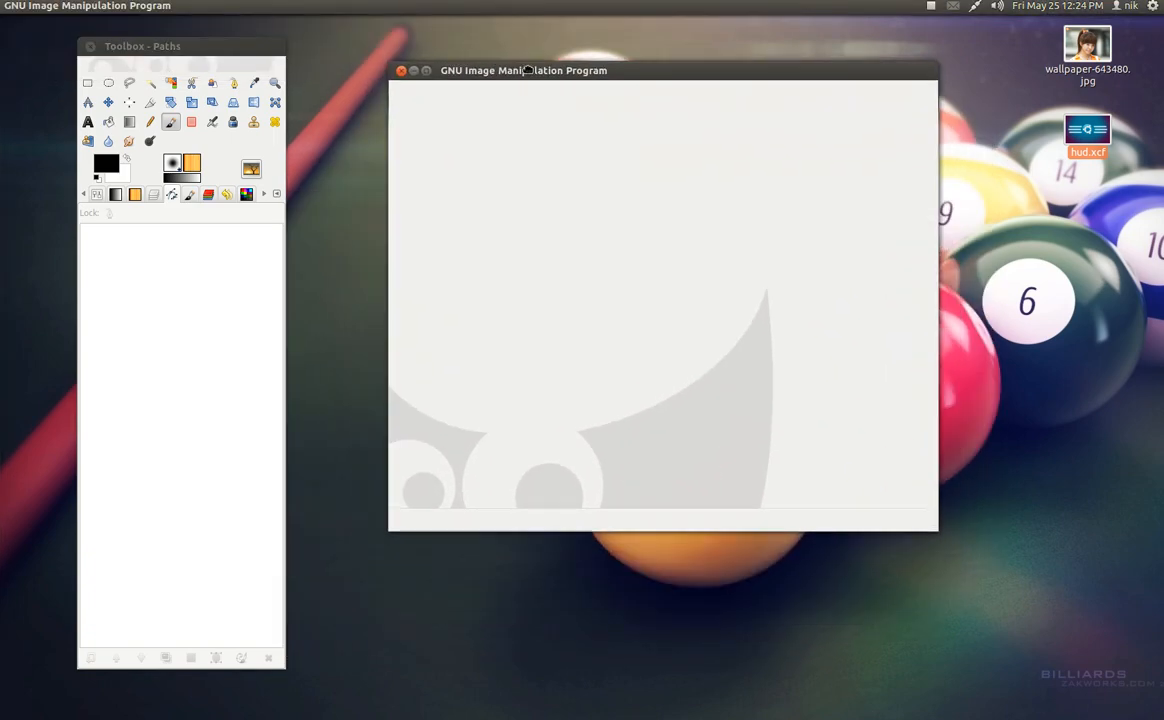
Step: Reposition the empty image window so it merges with the toolbox into a single window
left_click_drag(524, 70, 492, 108)
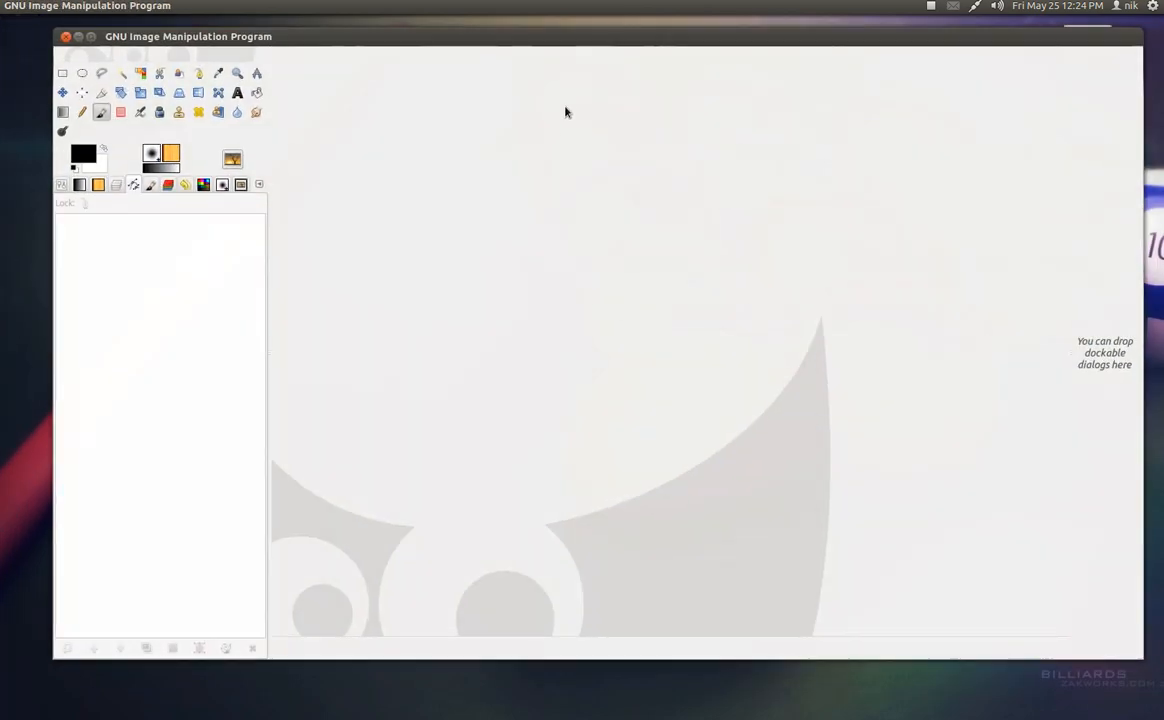
Step: Bring up the Layers dialog and dock it along the right side of the single window
key("Super")
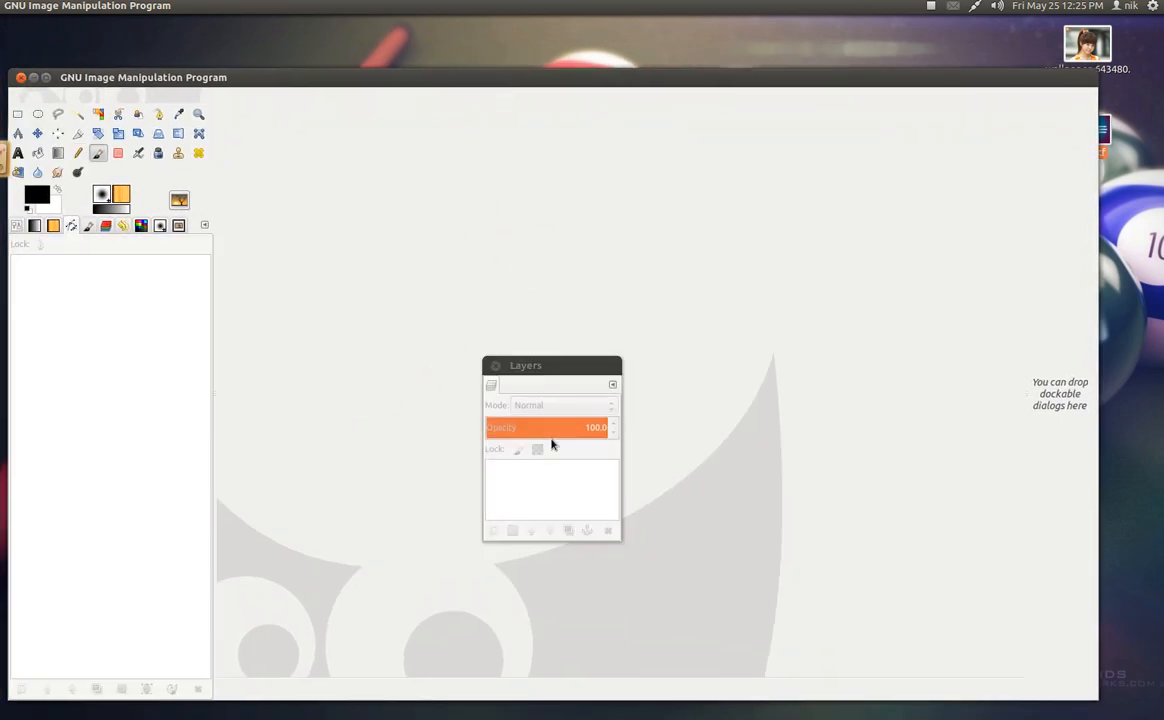
left_click_drag(524, 364, 512, 94)
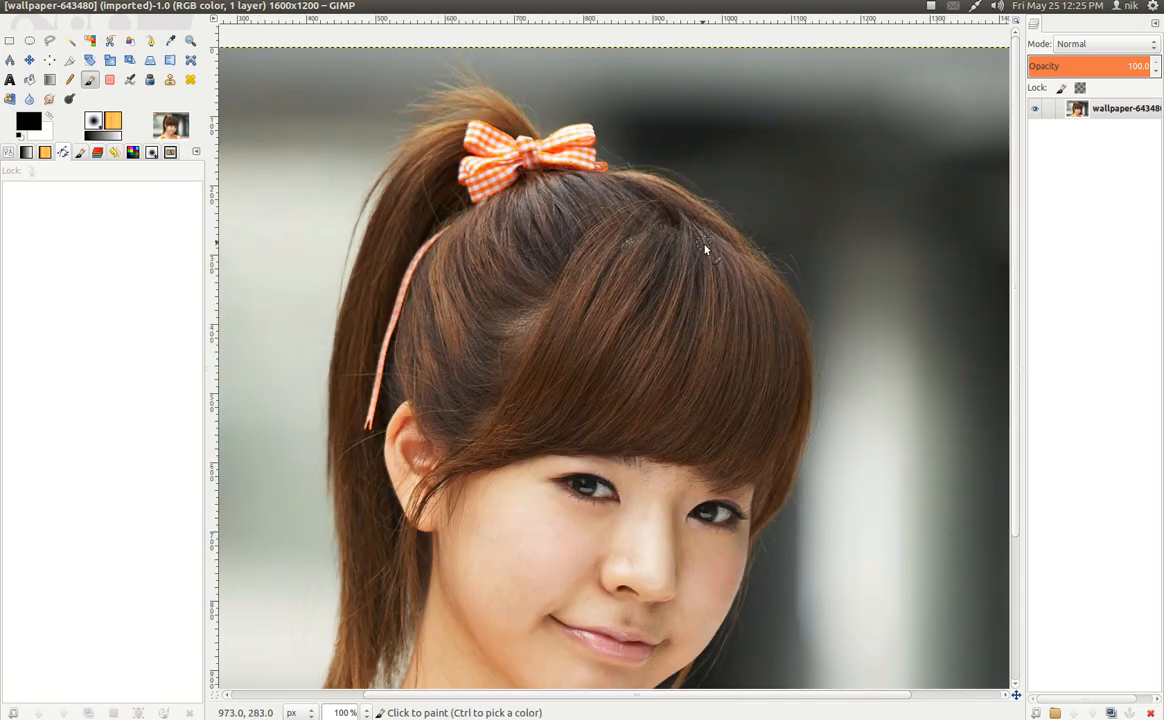
Step: Switch to the Cage Transform tool on the duplicated portrait layer
scroll("down", 3)
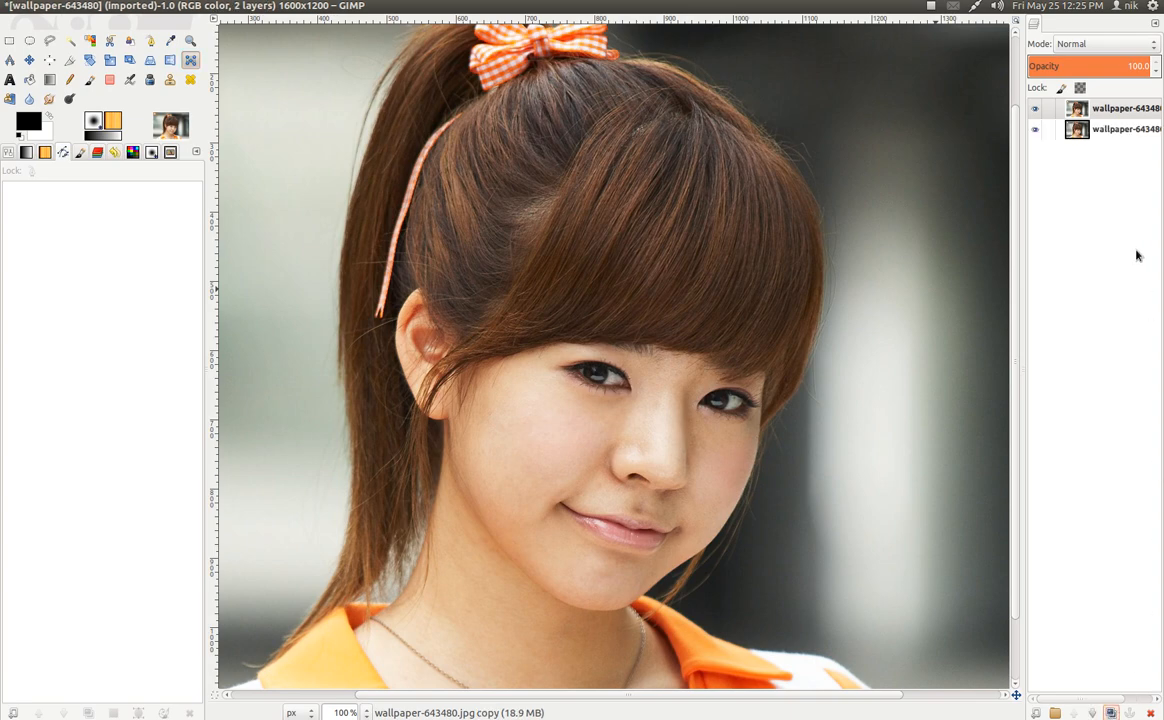
left_click(1116, 114)
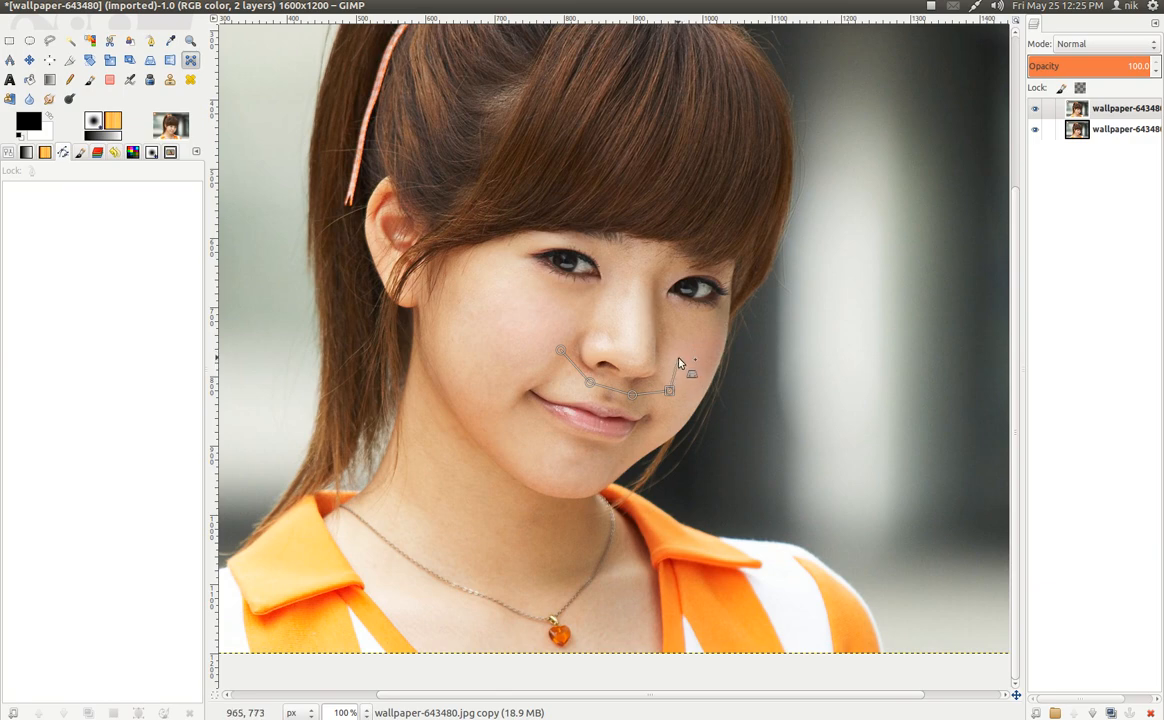
Step: Add a cage point around the nose and pull a point to reshape the face
left_click(660, 280)
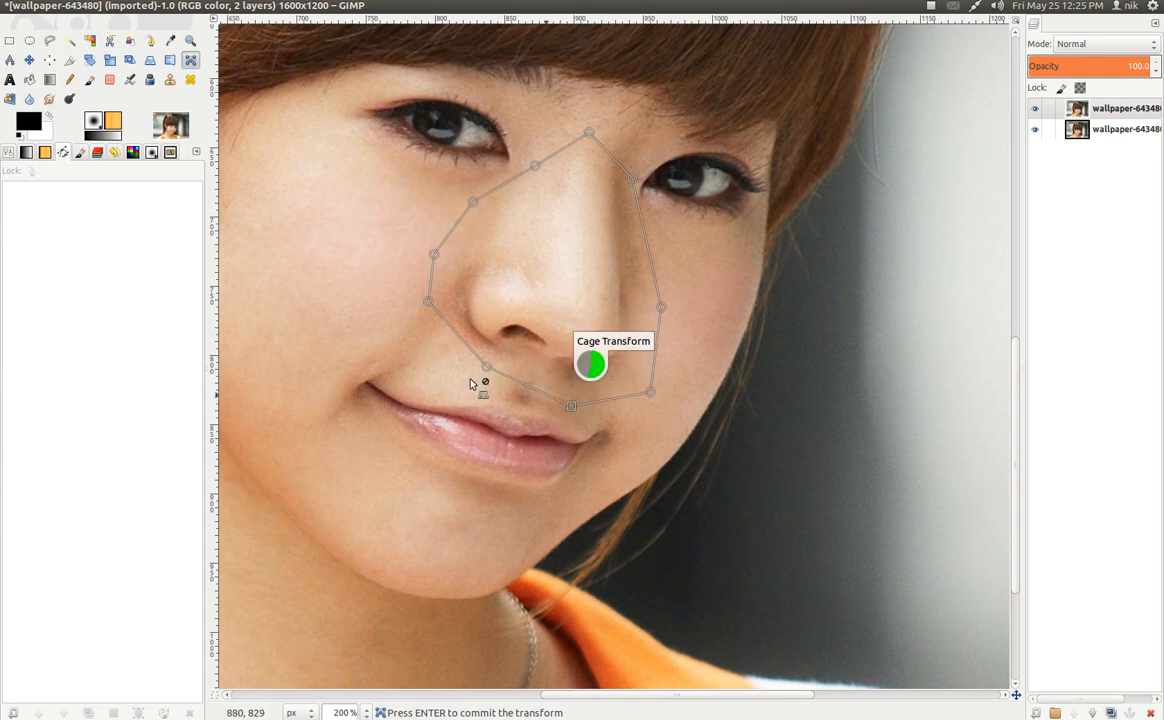
left_click_drag(486, 366, 470, 376)
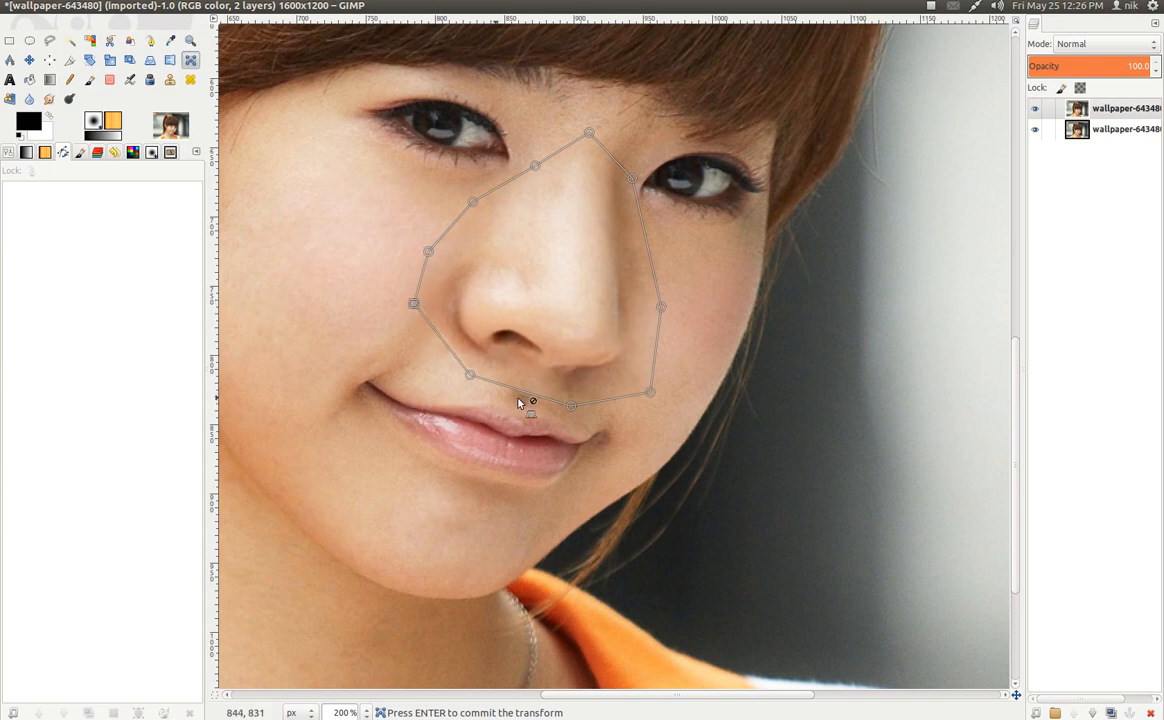
mouse_move(500, 188)
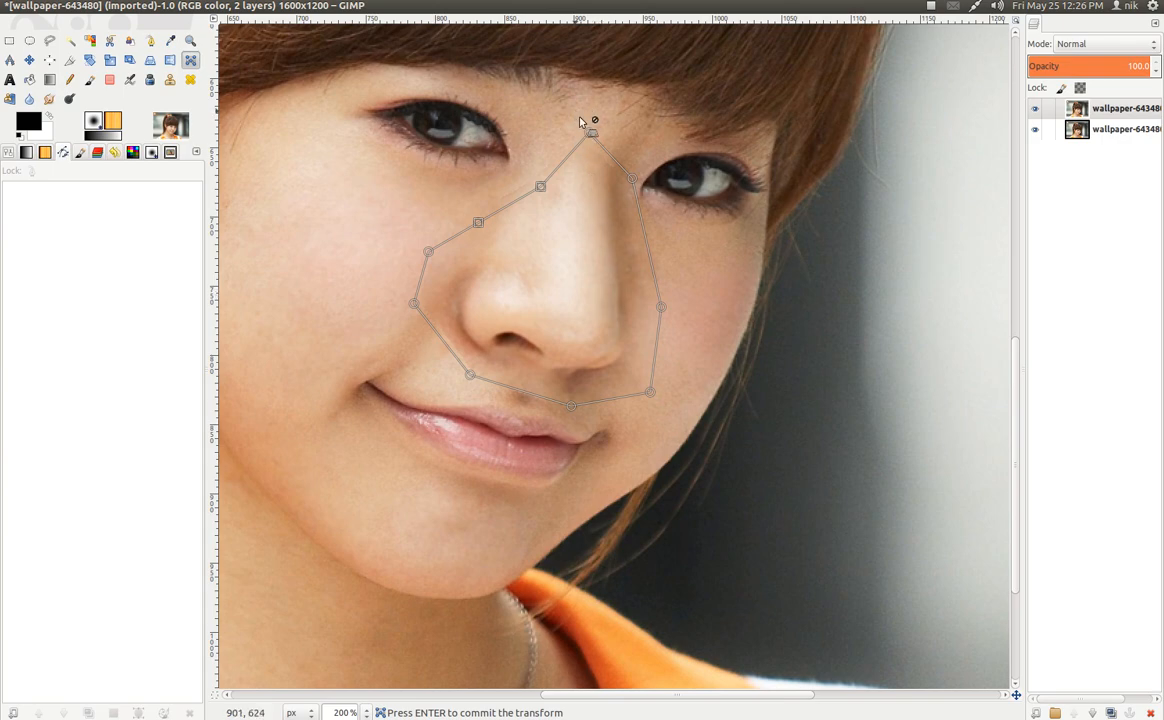
mouse_move(590, 132)
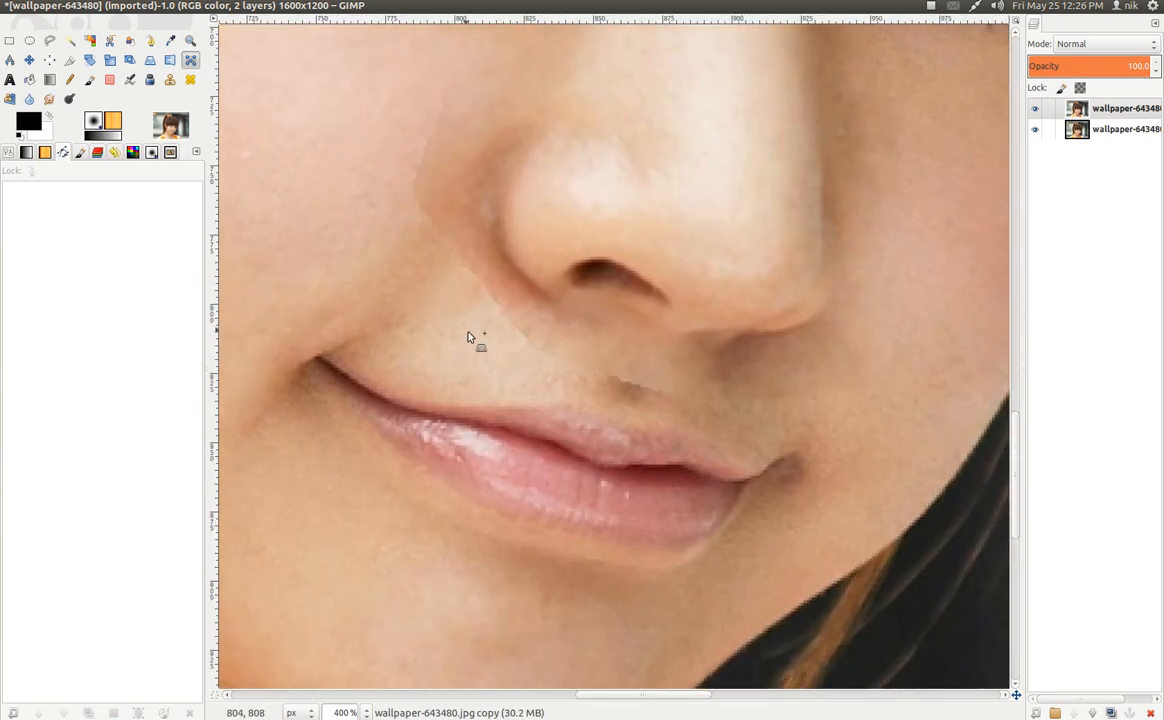
mouse_move(494, 290)
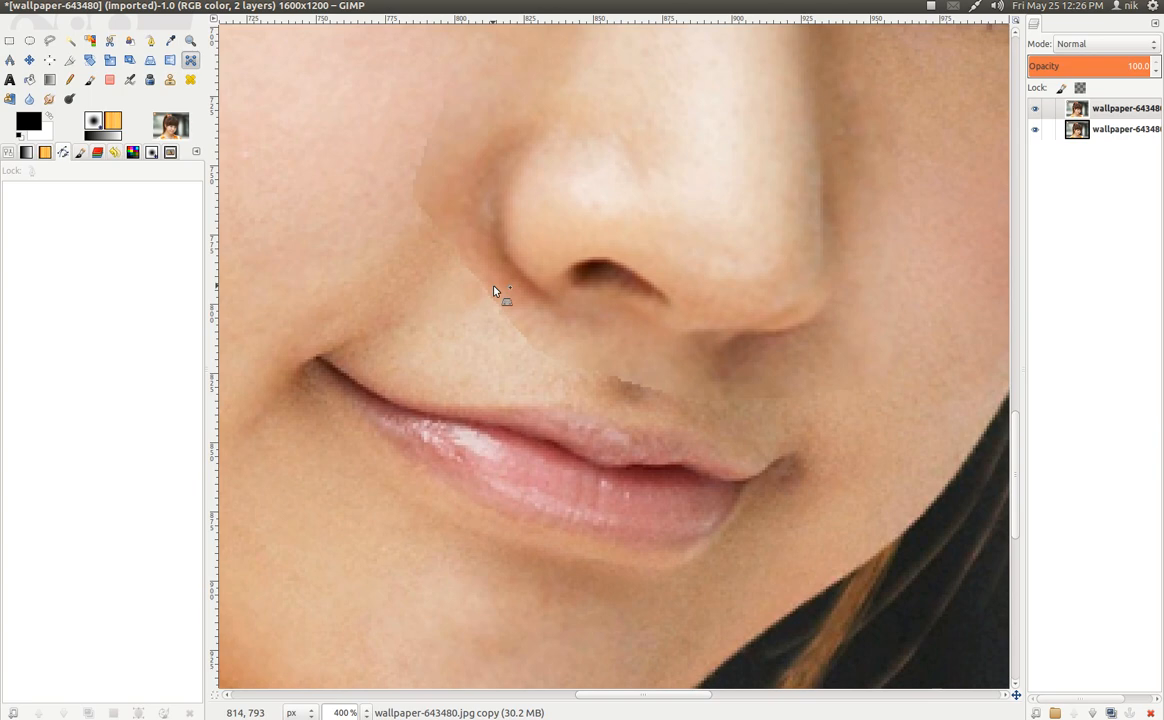
mouse_move(492, 294)
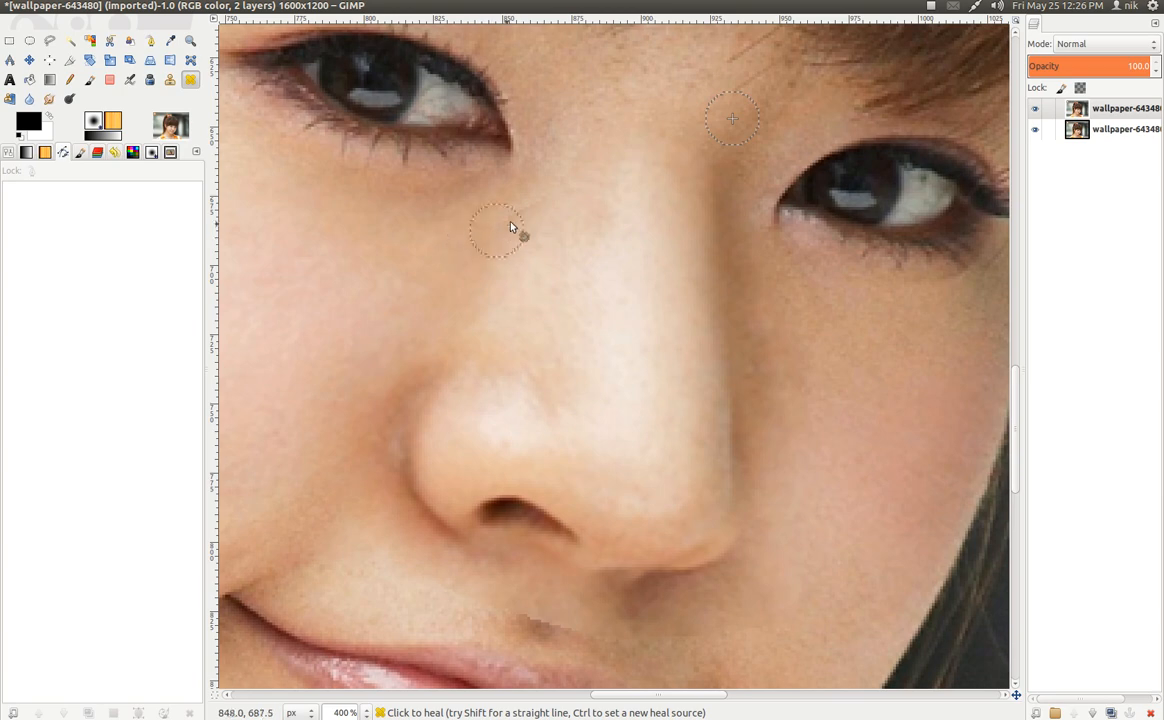
Step: Heal the dark spot on the cheek using nearby clean skin as the source
scroll("down", 3)
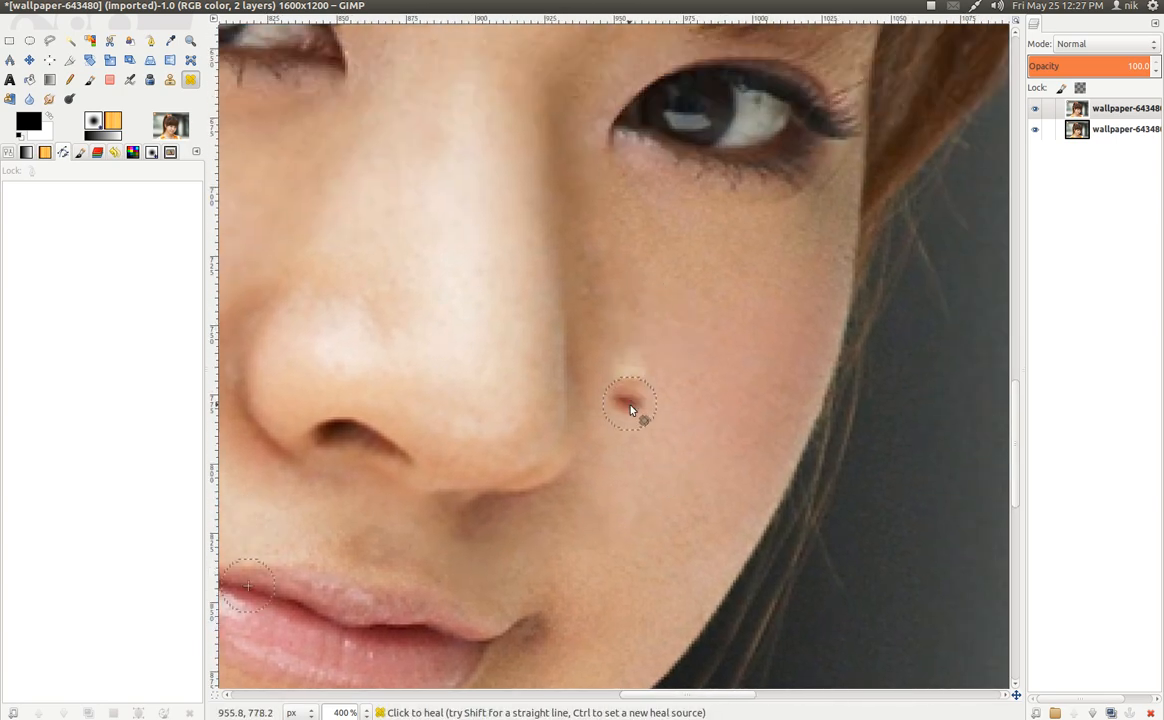
left_click(628, 408)
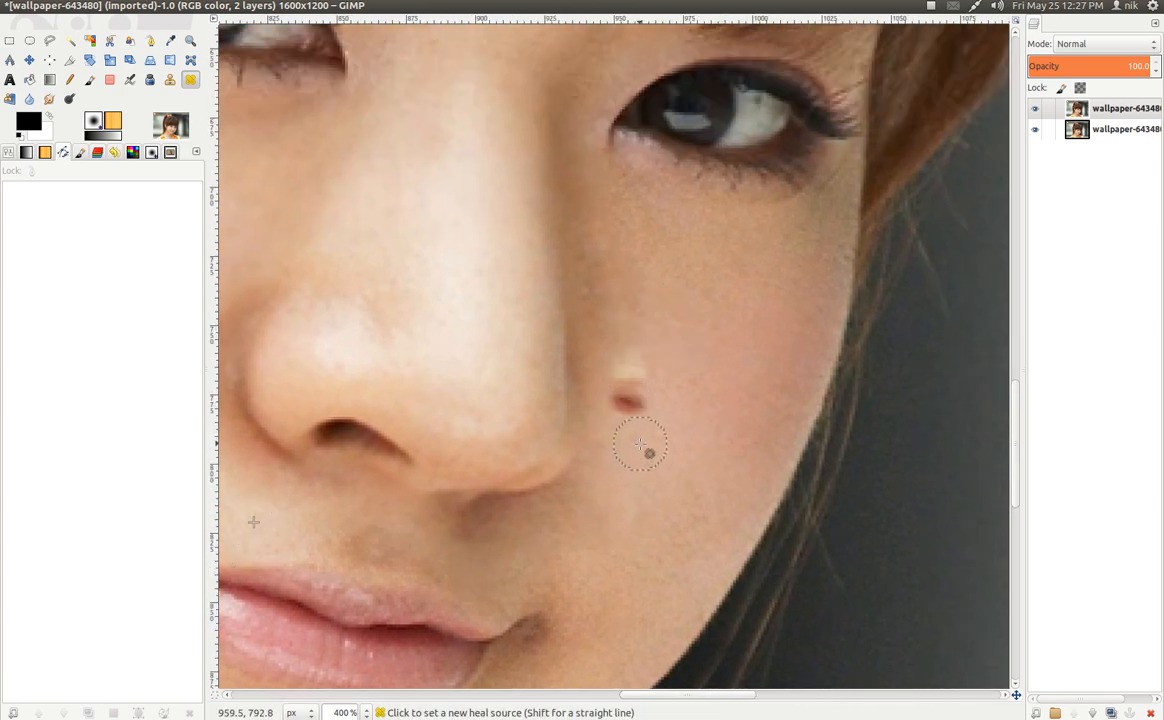
left_click(644, 444)
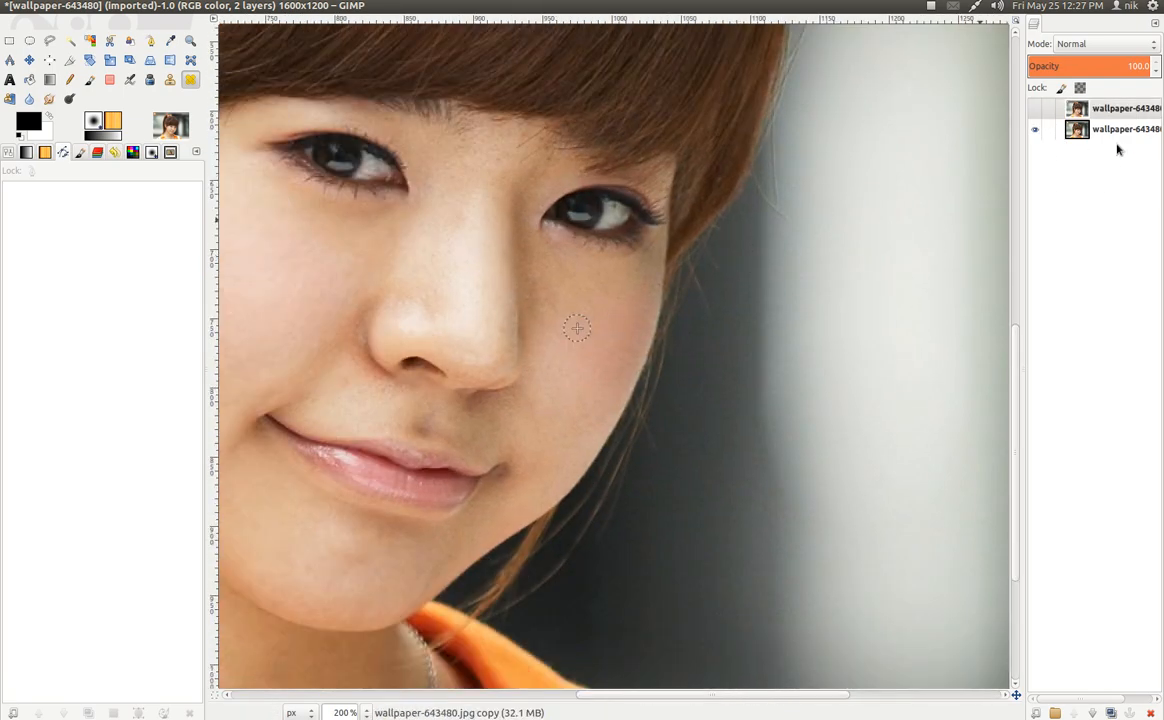
Step: Bring hud.xcf in as a second image tab beside the retouched portrait
left_click(1036, 112)
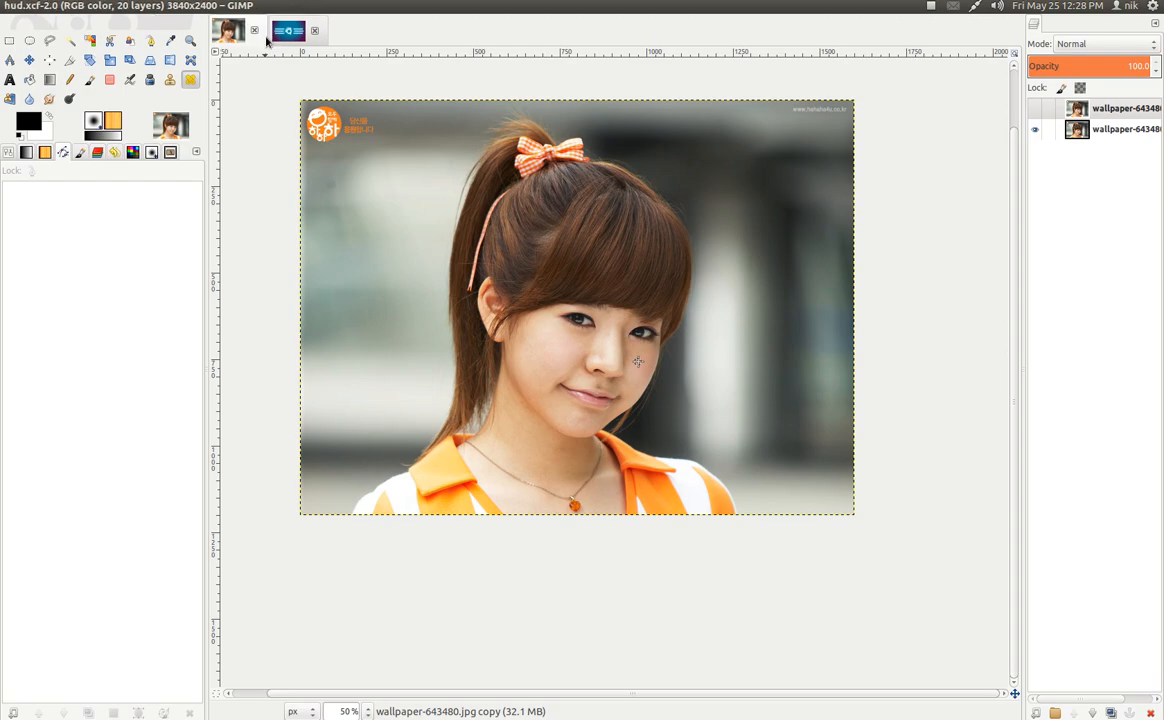
Step: Switch to the hud.xcf image tab showing the 20-layer HUD composition
left_click(288, 30)
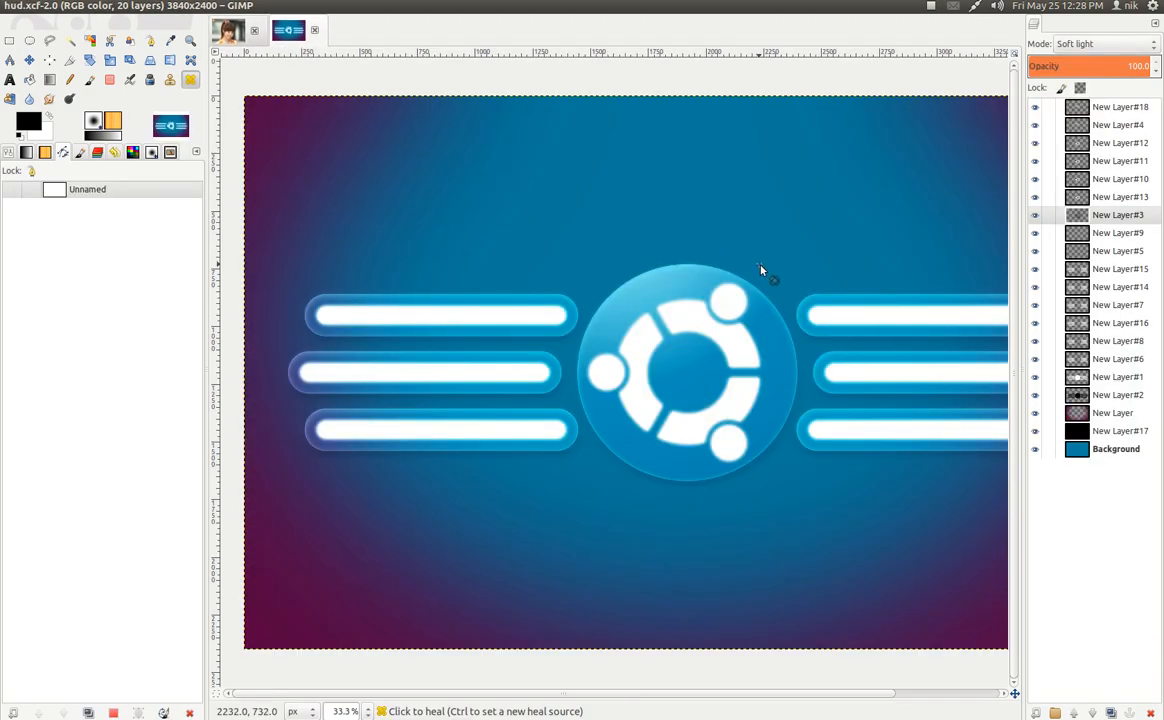
mouse_move(770, 278)
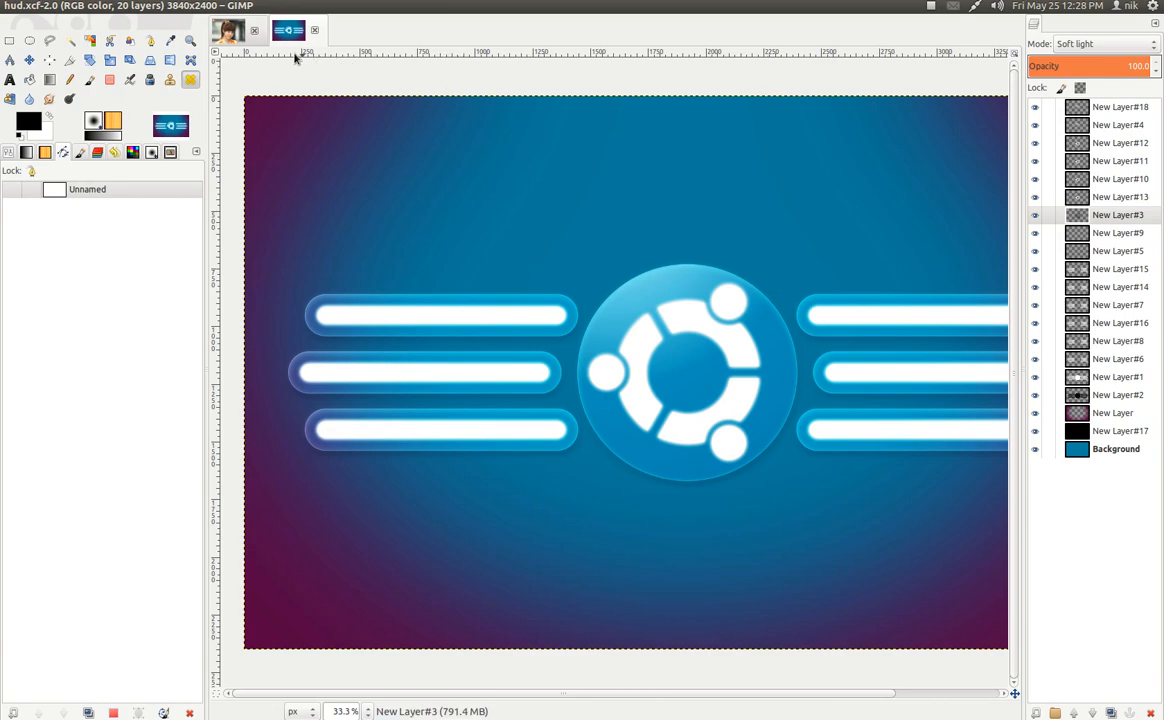
left_click(288, 30)
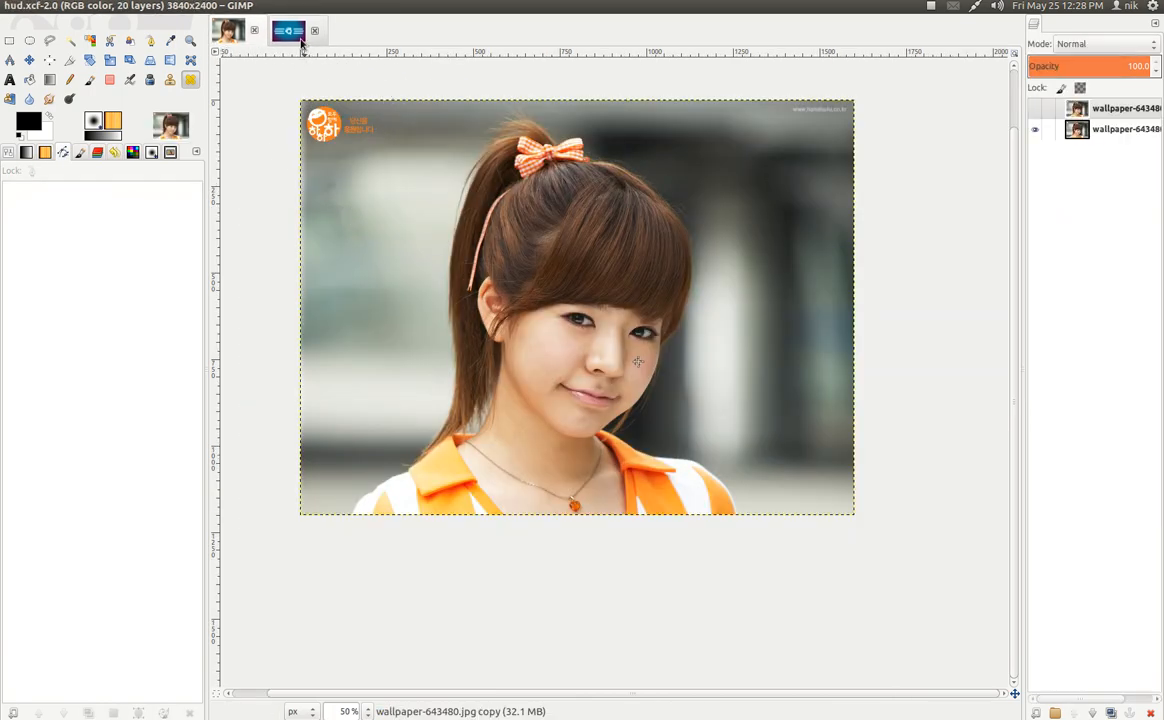
left_click(292, 30)
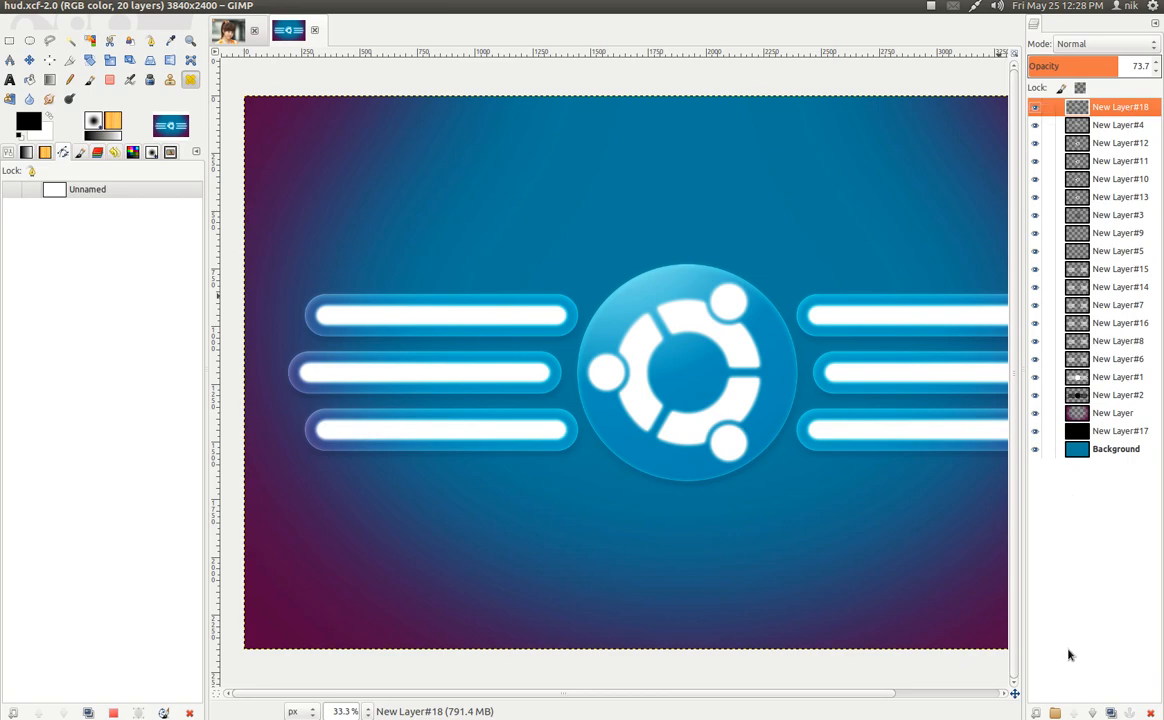
mouse_move(1070, 656)
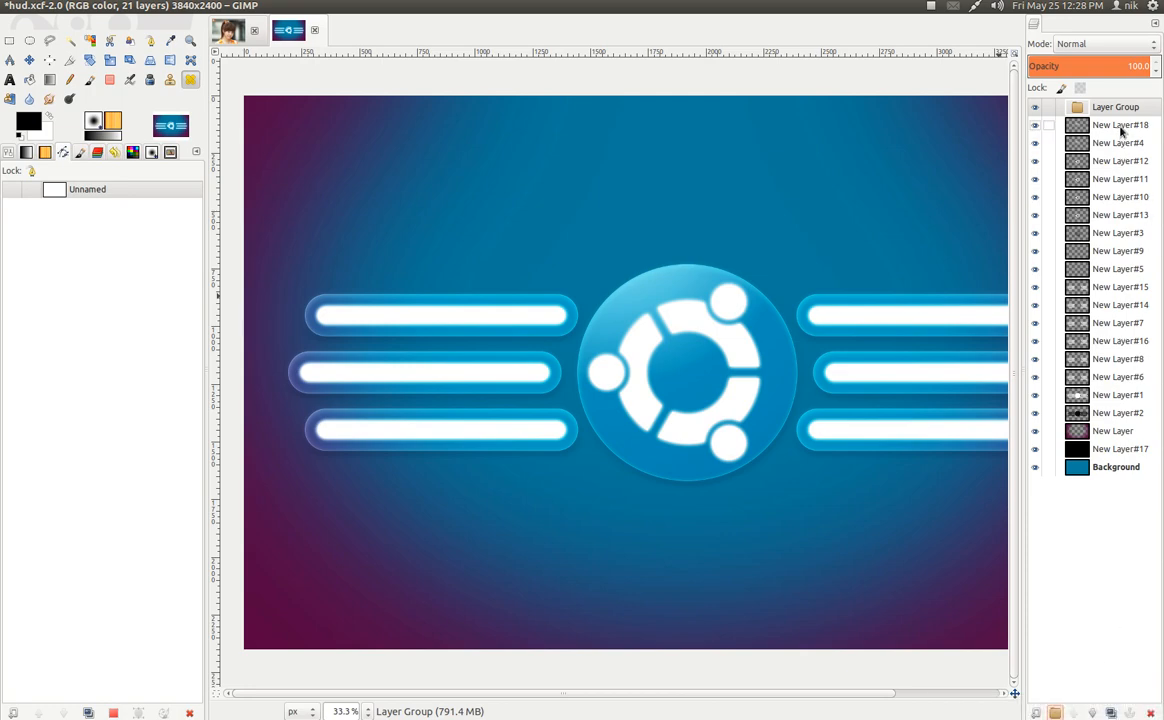
Step: Move layers into the Layer Group, then close the hud image, raising the save prompt
left_click(1092, 128)
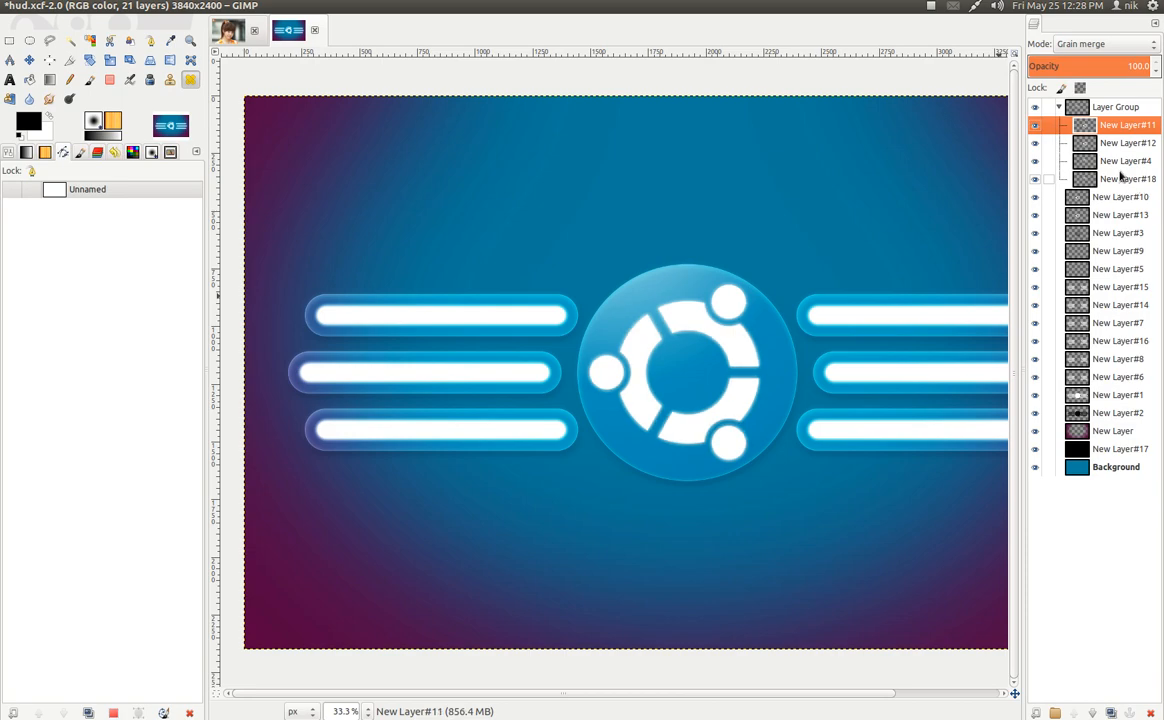
left_click(1058, 108)
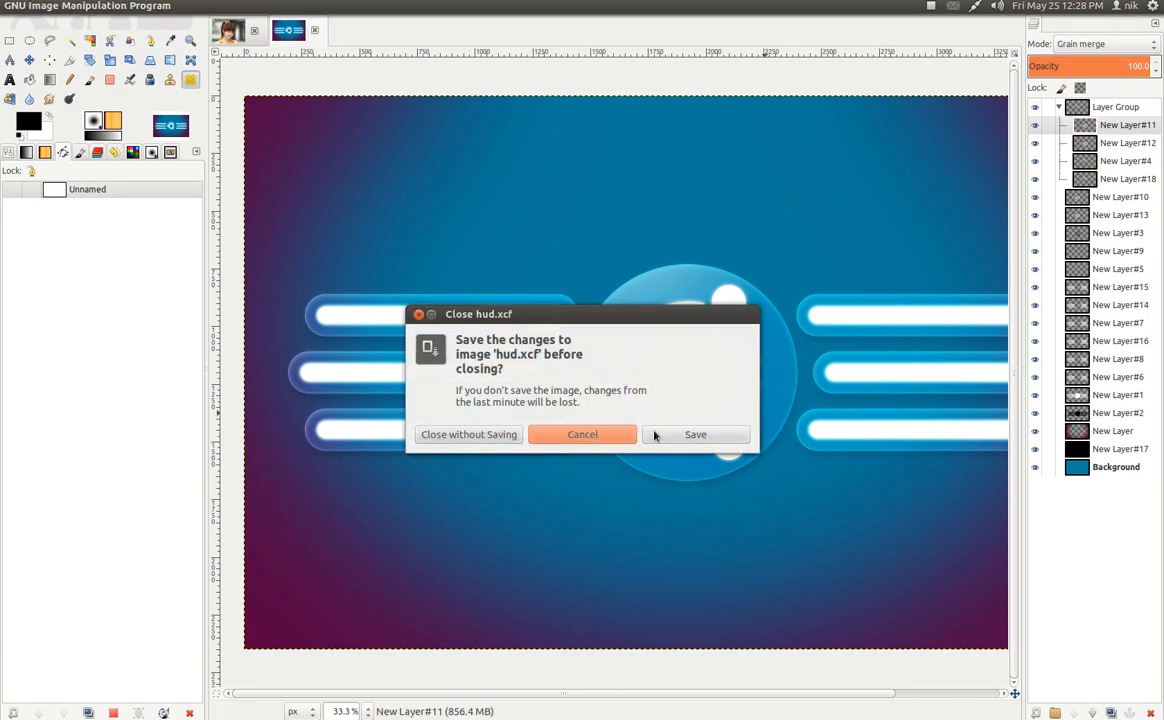
Step: Close both the hud and portrait images without saving changes
left_click(468, 434)
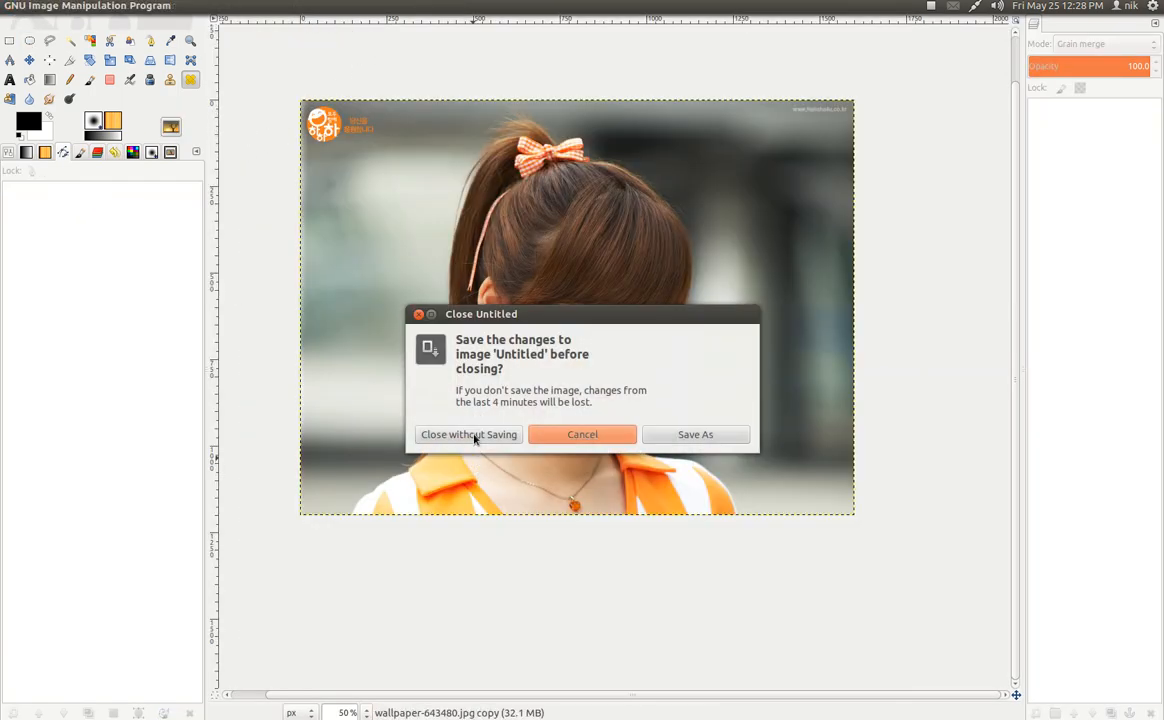
left_click(468, 434)
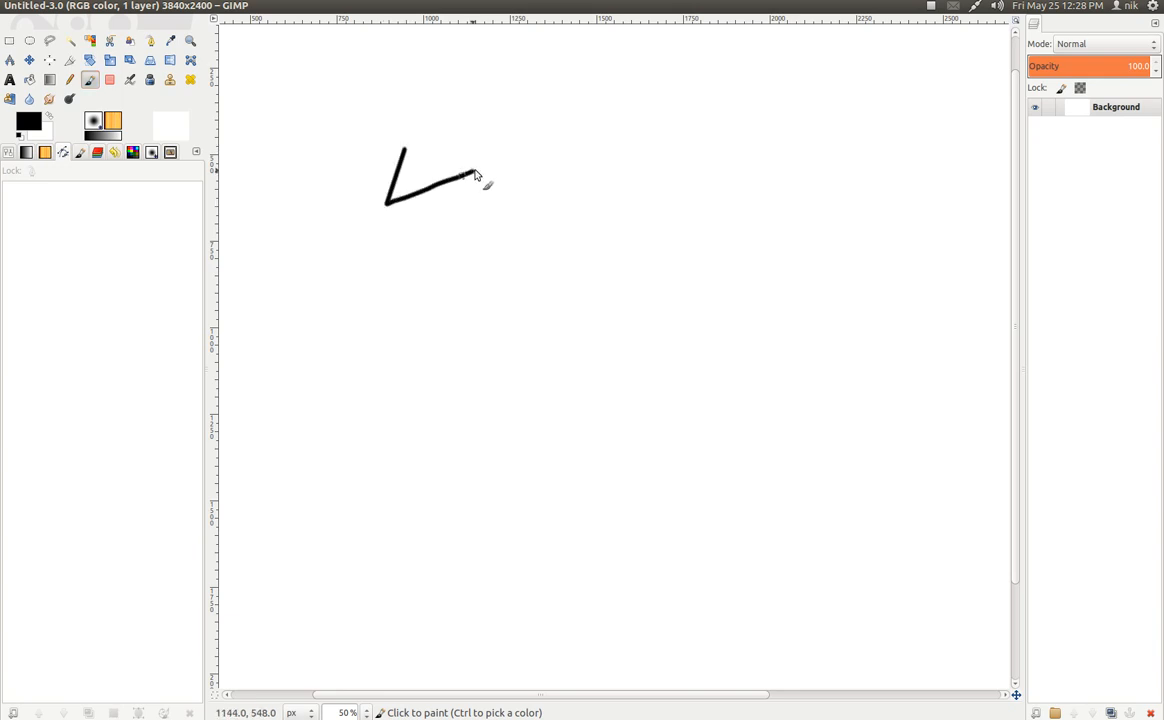
Step: Paint another black stroke, then switch the brush dynamics to Pen Generic
left_click_drag(460, 176, 510, 240)
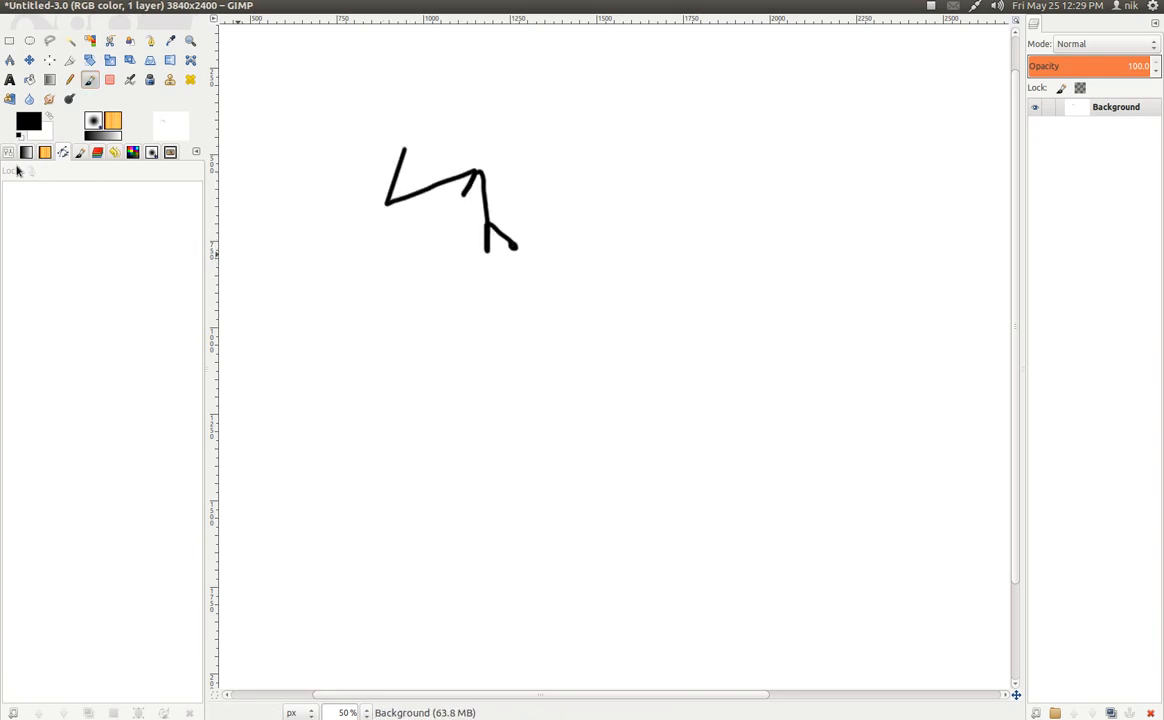
left_click(12, 76)
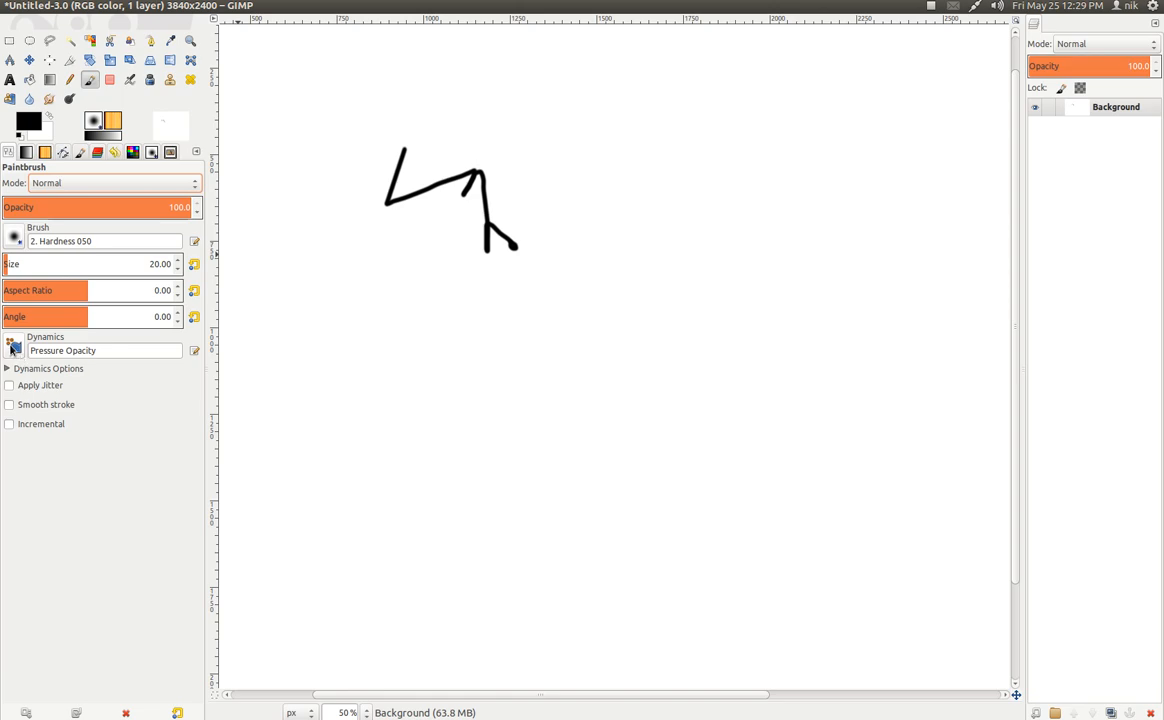
left_click(12, 348)
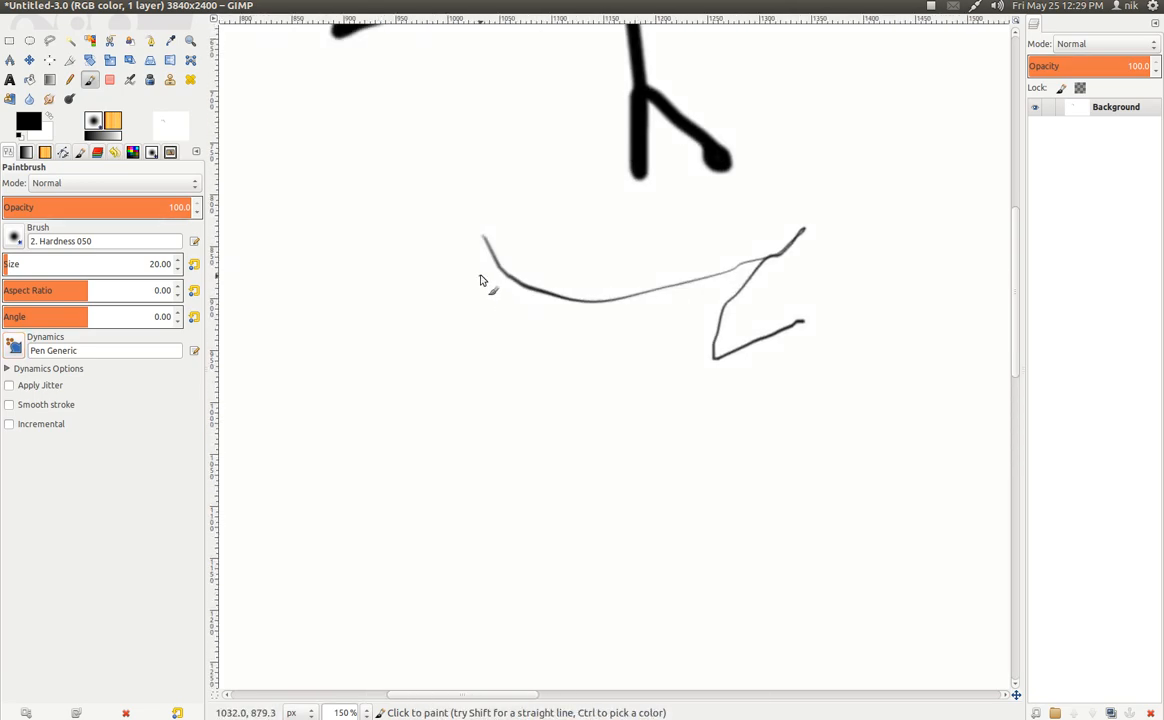
Step: Draw thin, tapering pen-style strokes across the canvas
left_click_drag(480, 300, 550, 344)
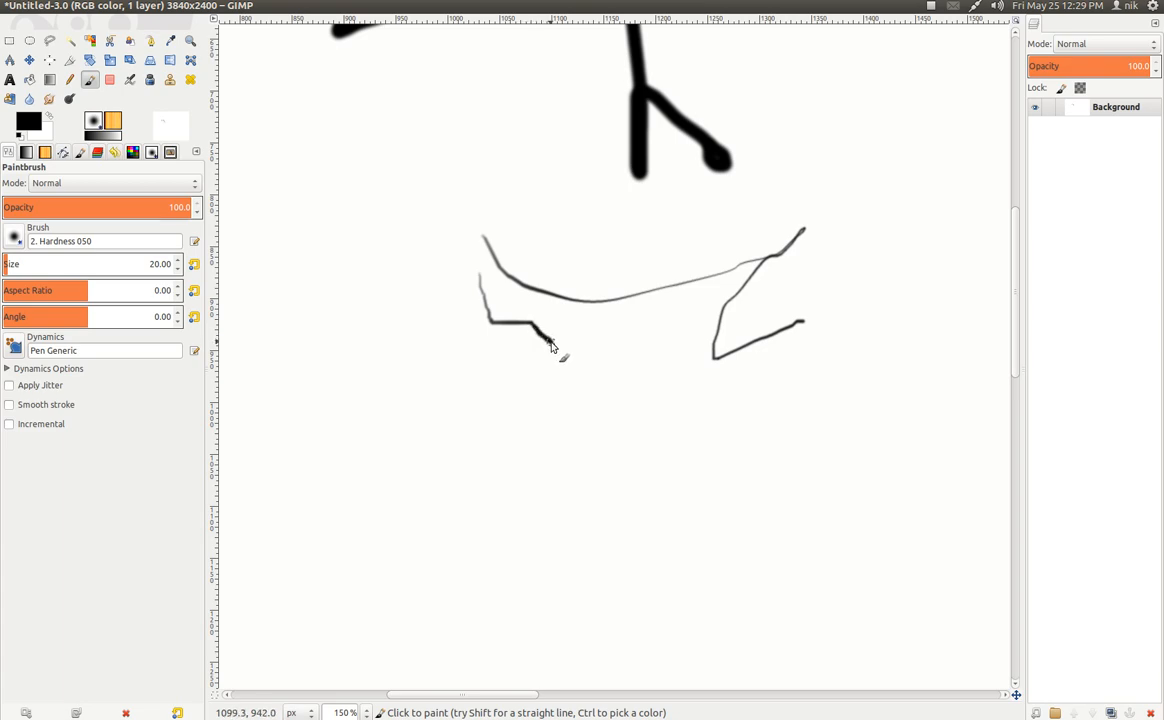
mouse_move(568, 356)
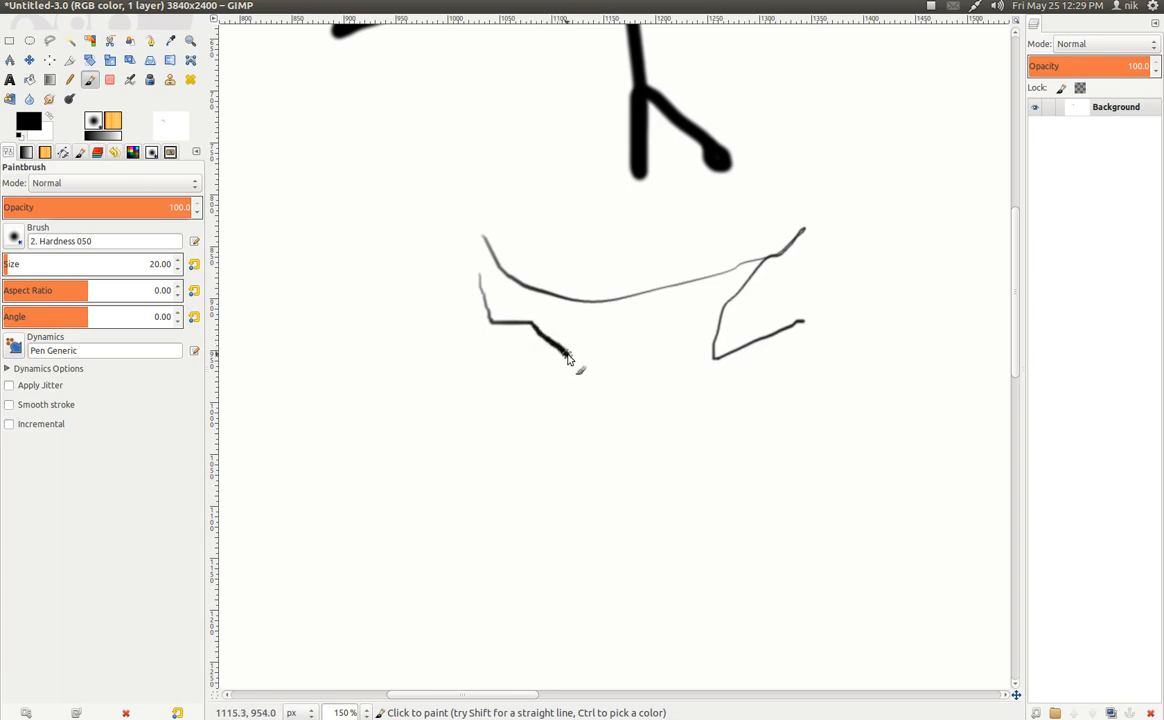
left_click_drag(536, 340, 860, 324)
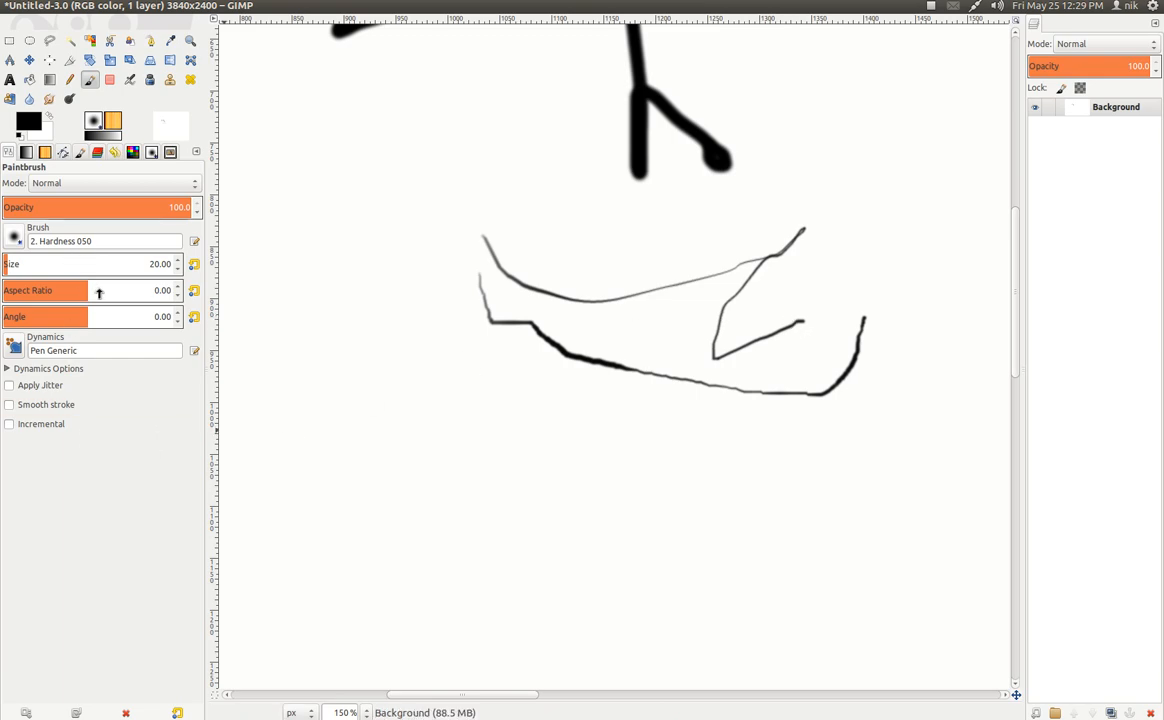
mouse_move(90, 316)
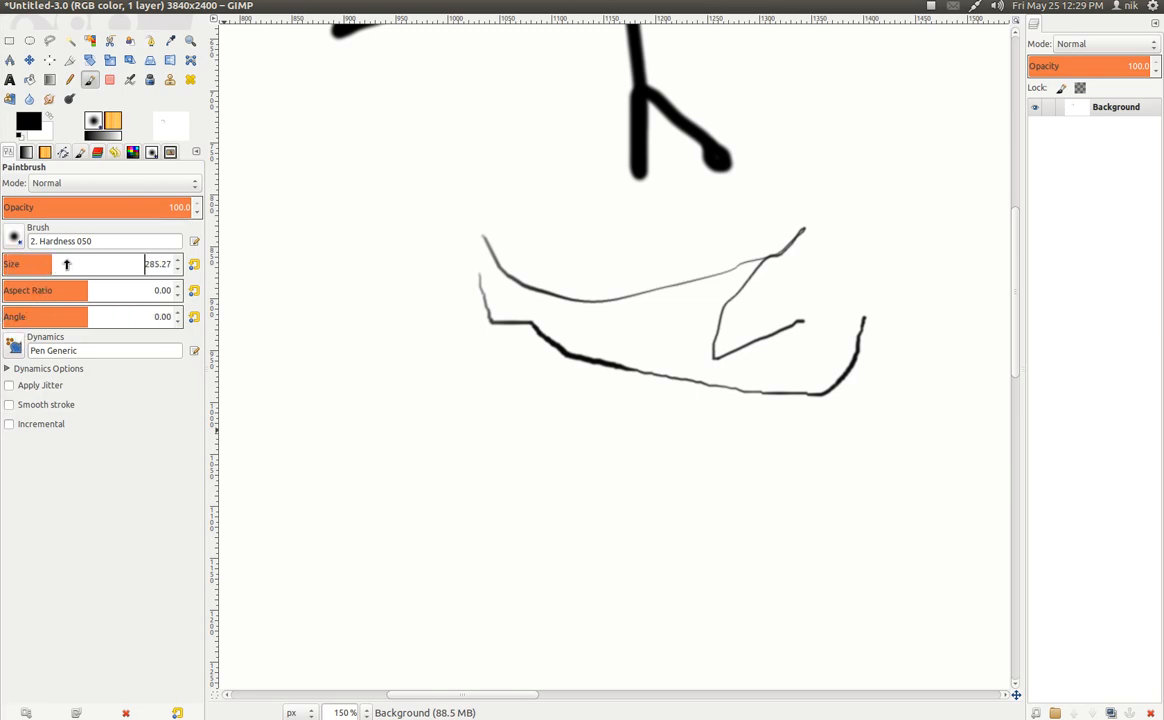
Step: Enlarge the brush size to about 313.70 and choose Tilt Angle dynamics
left_click_drag(68, 264, 46, 264)
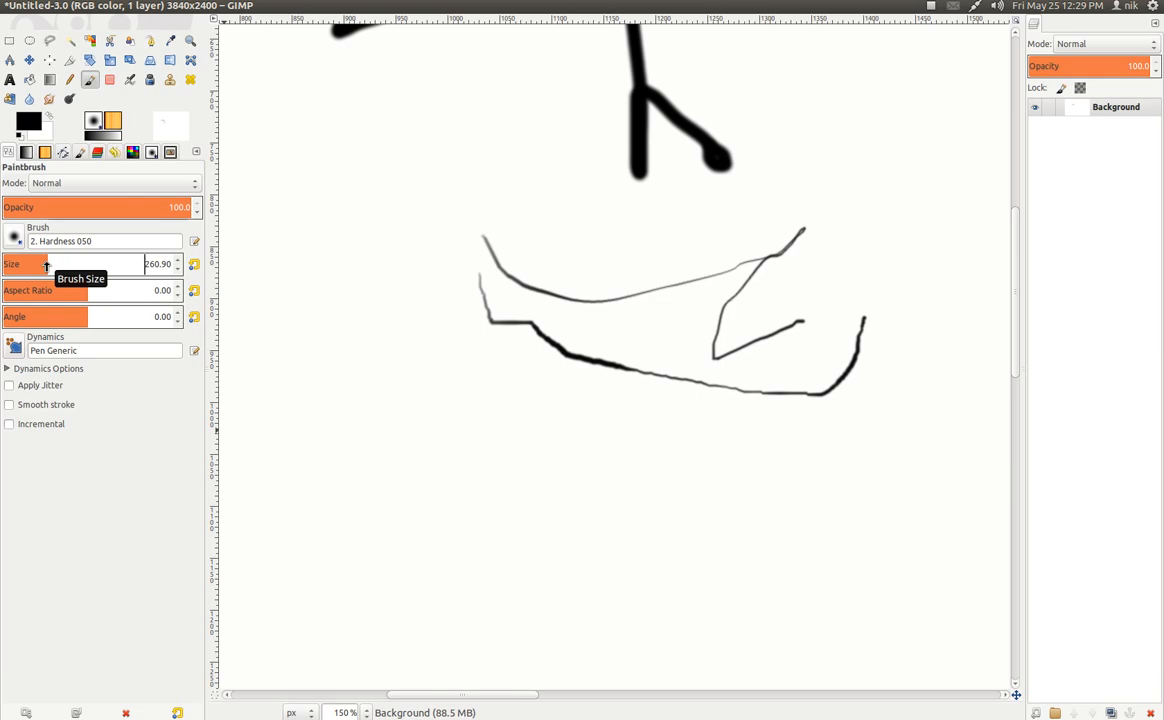
mouse_move(46, 270)
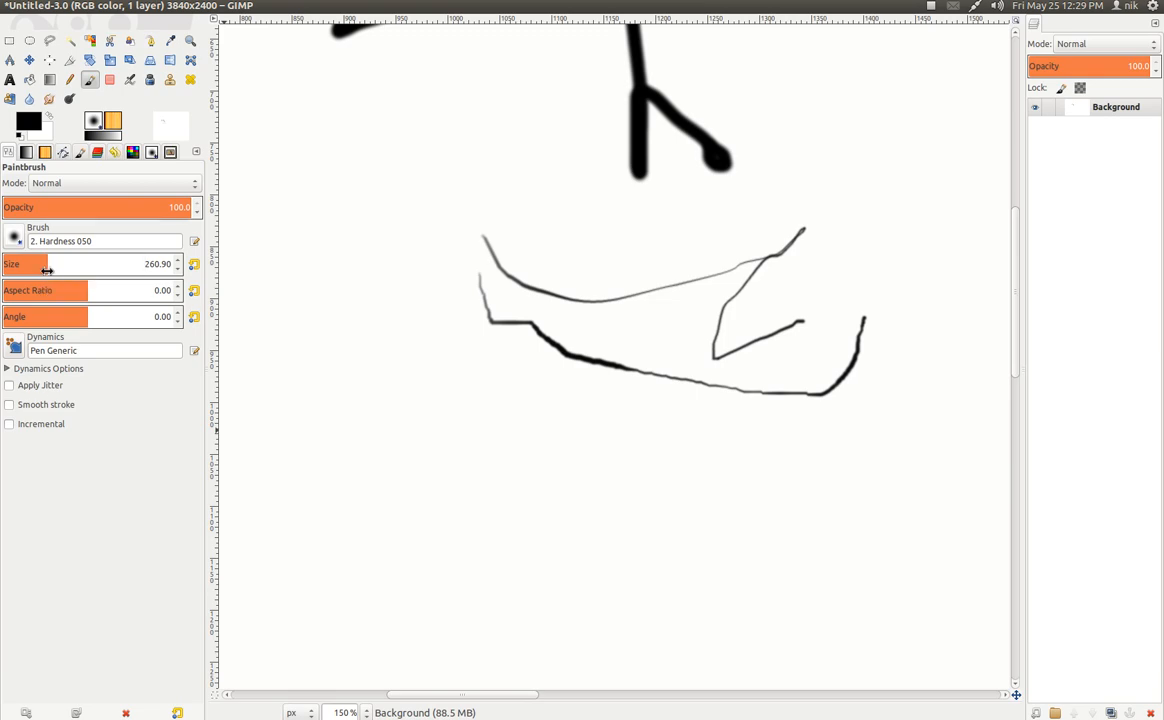
mouse_move(48, 272)
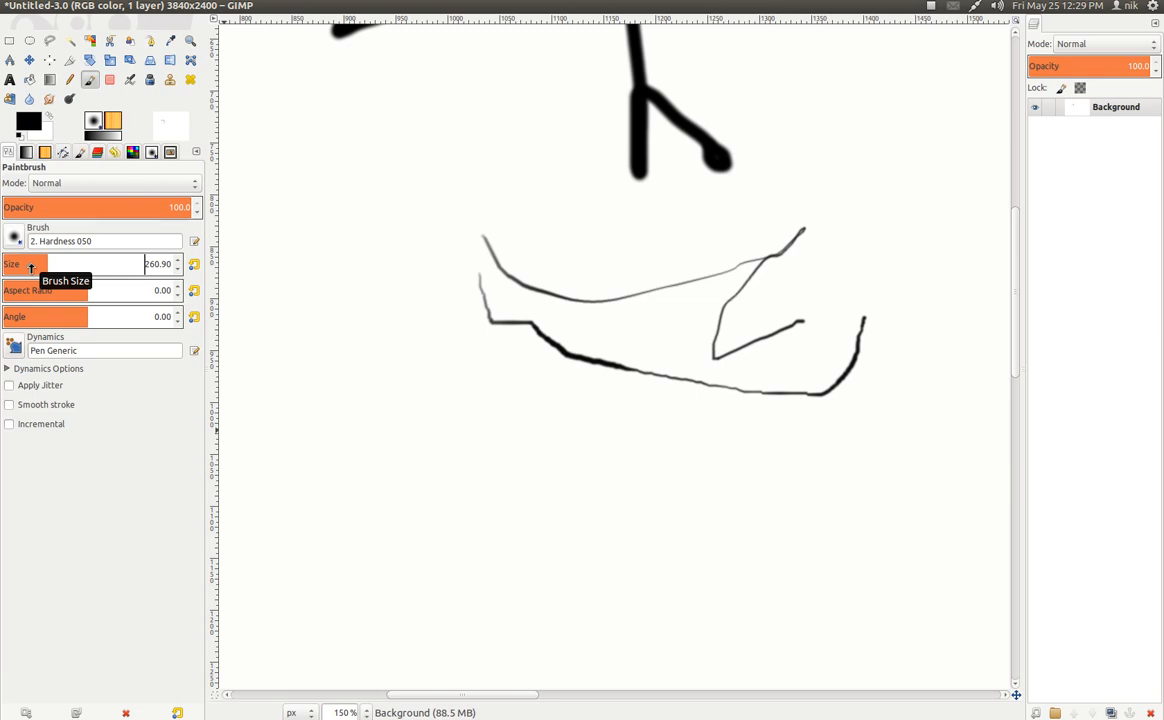
left_click_drag(32, 268, 72, 268)
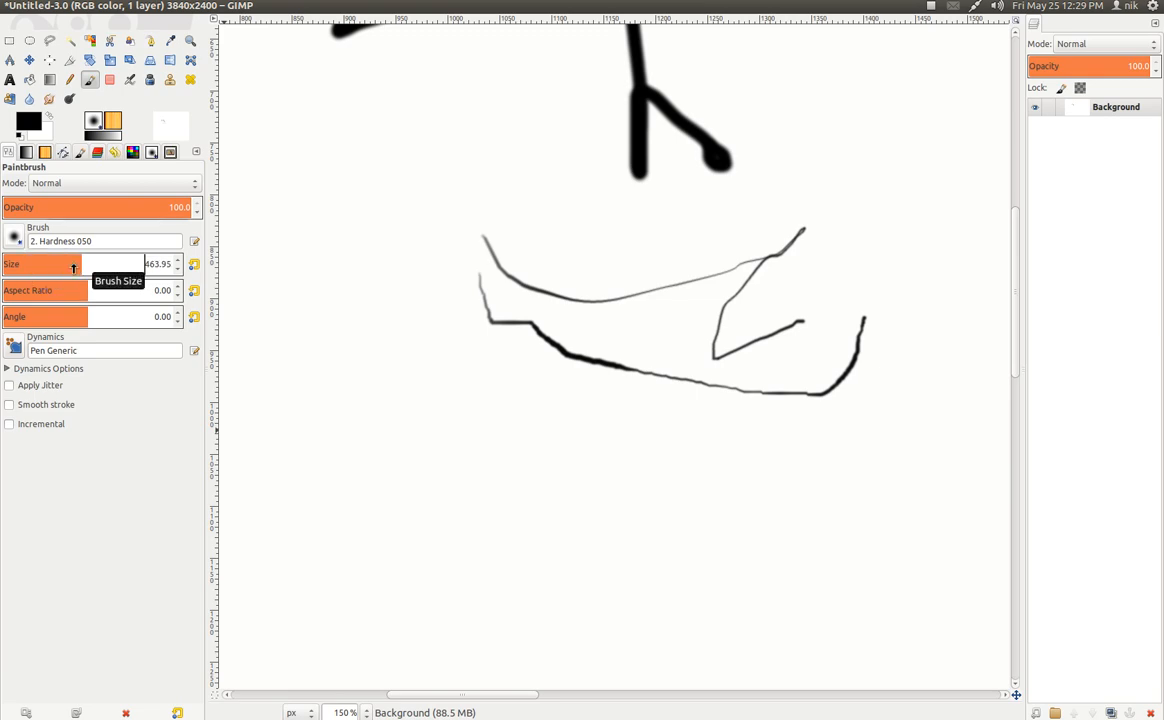
left_click(104, 350)
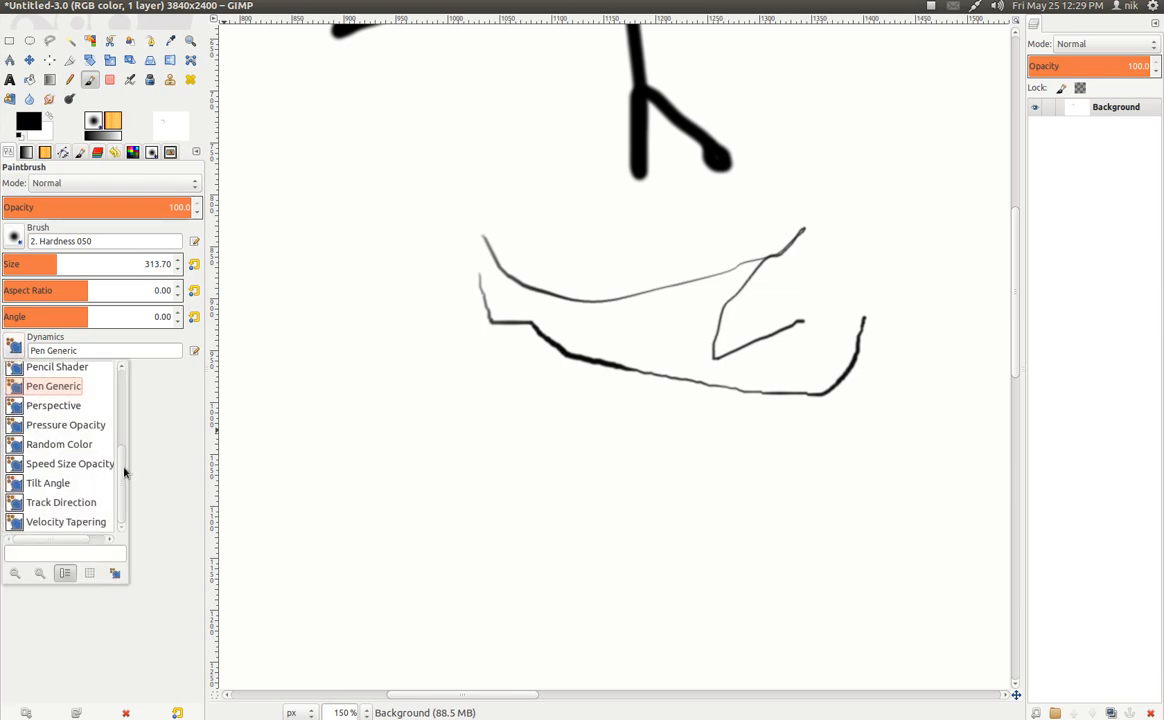
left_click(48, 482)
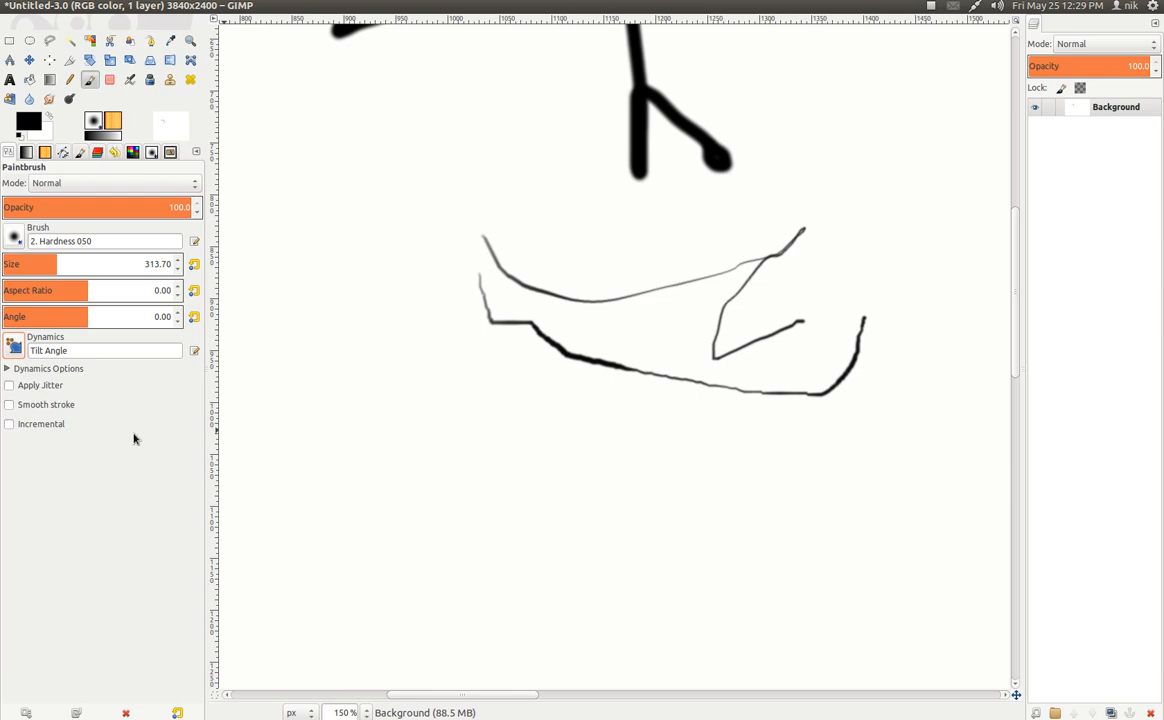
mouse_move(96, 176)
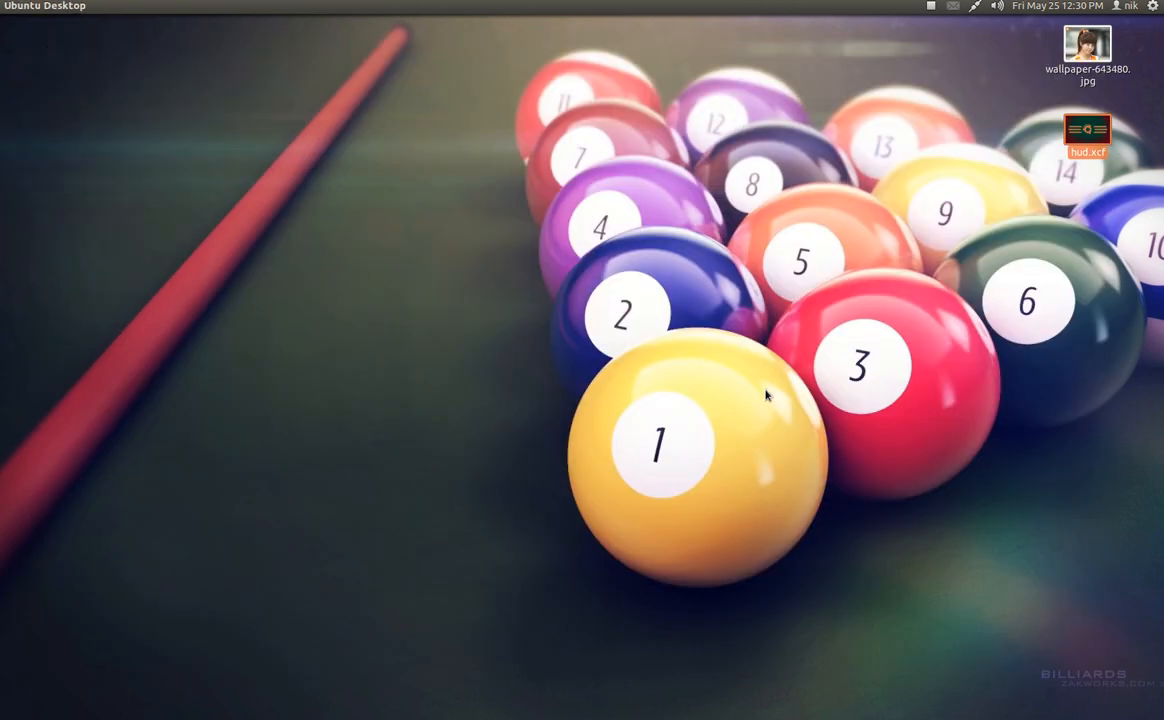
mouse_move(950, 8)
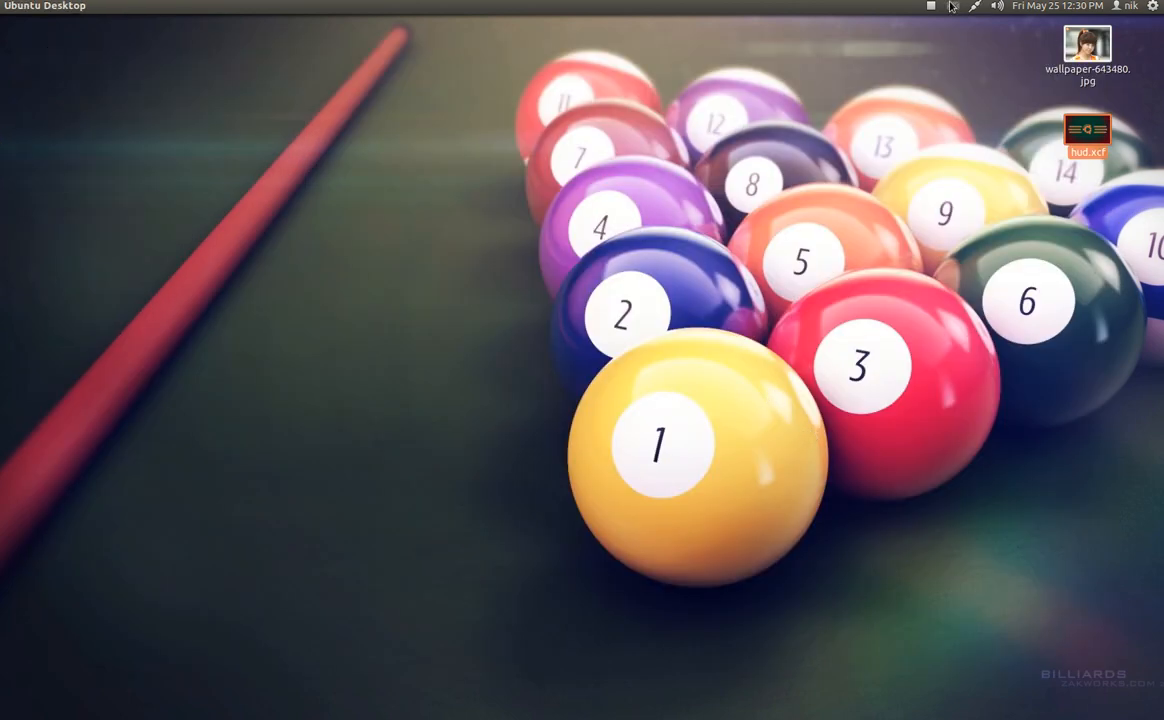
Step: Show the screen recorder's control menu from the top panel indicator
left_click(916, 10)
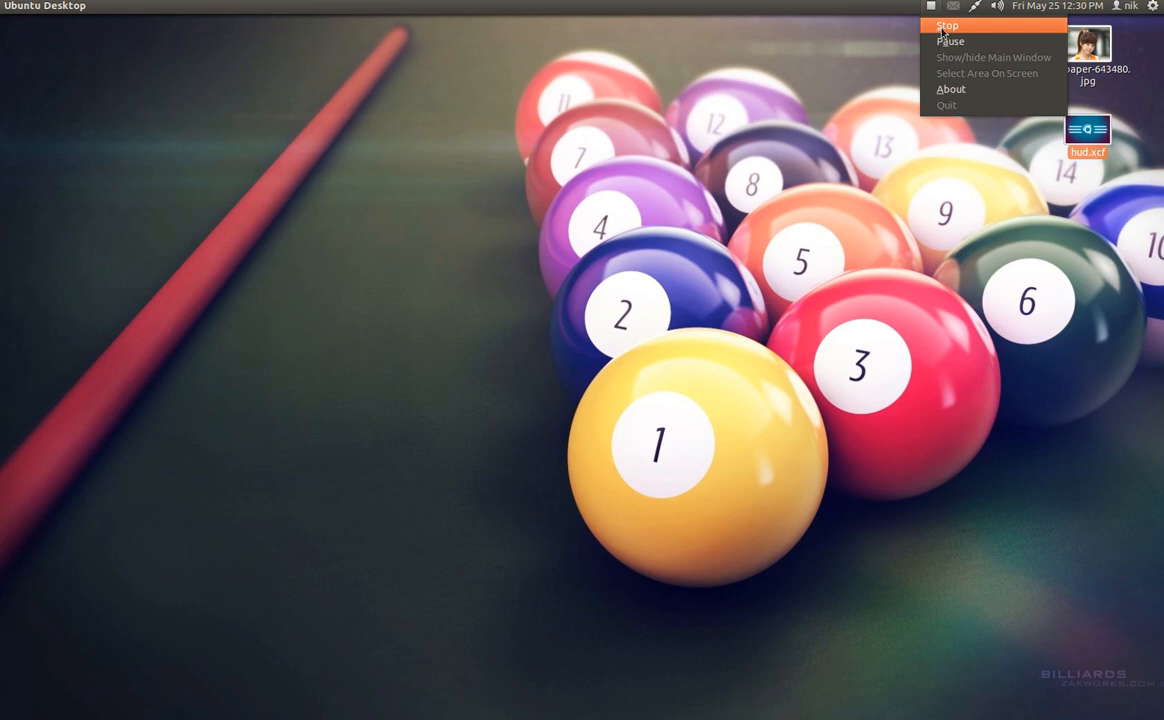